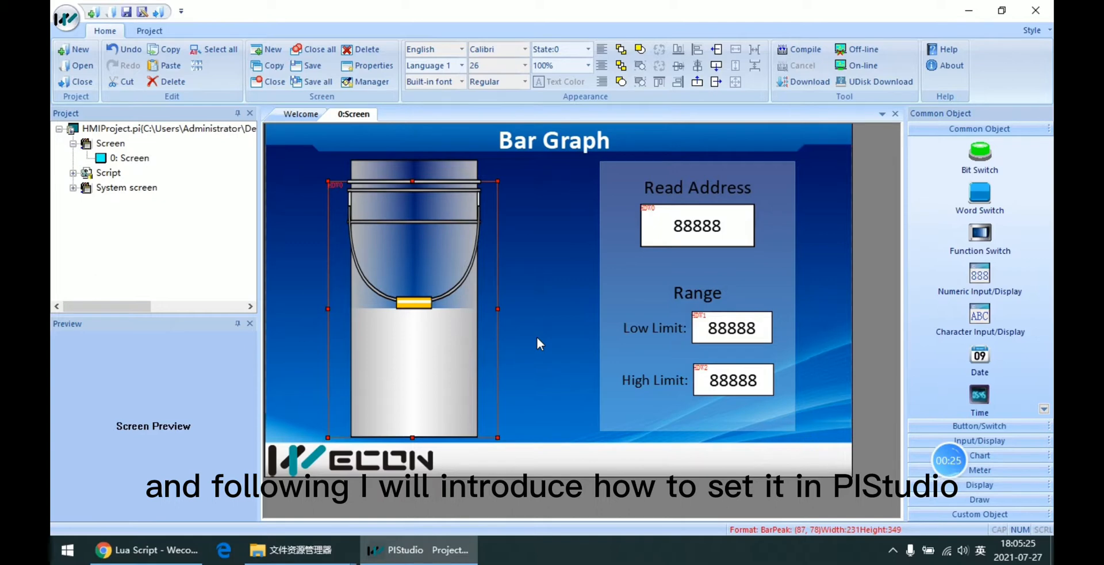
pyautogui.moveTo(1030, 394)
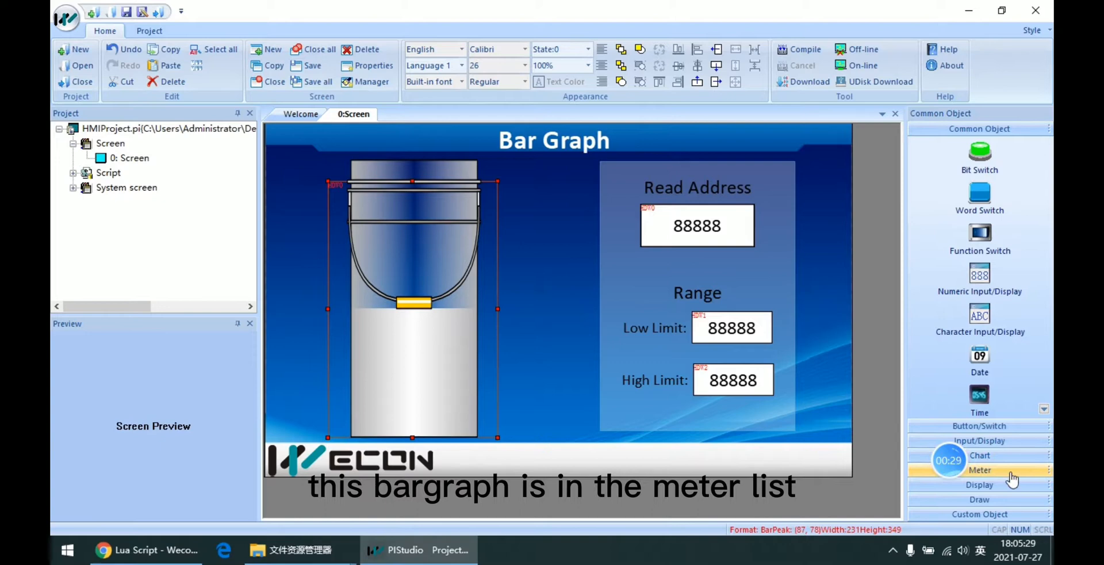
# Expand the Meter objects and draw a Bar graph over the bucket image.
pyautogui.click(980, 470)
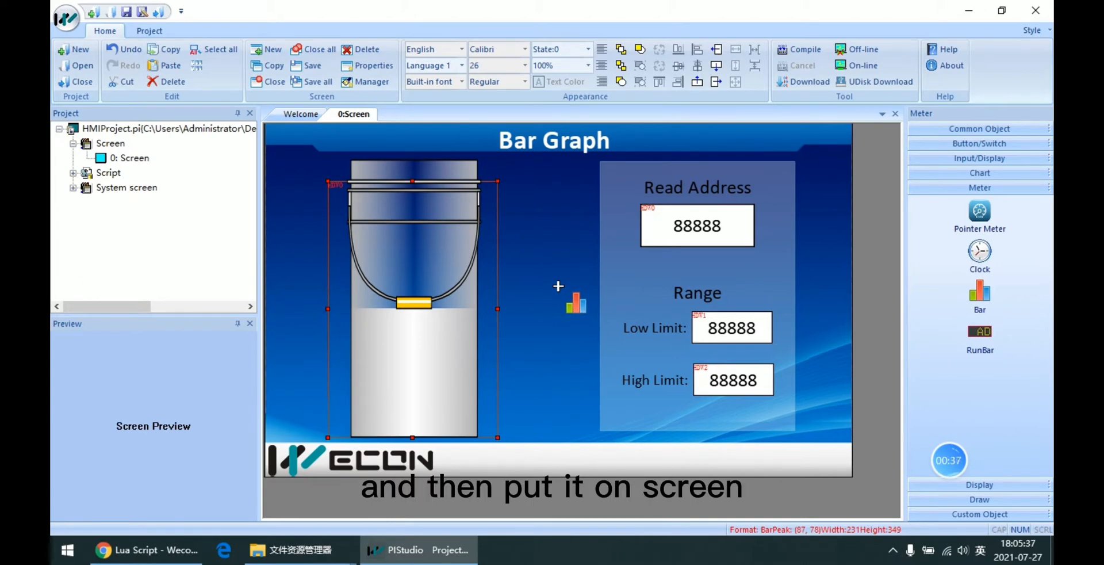
pyautogui.moveTo(577, 304); pyautogui.dragTo(573, 322)
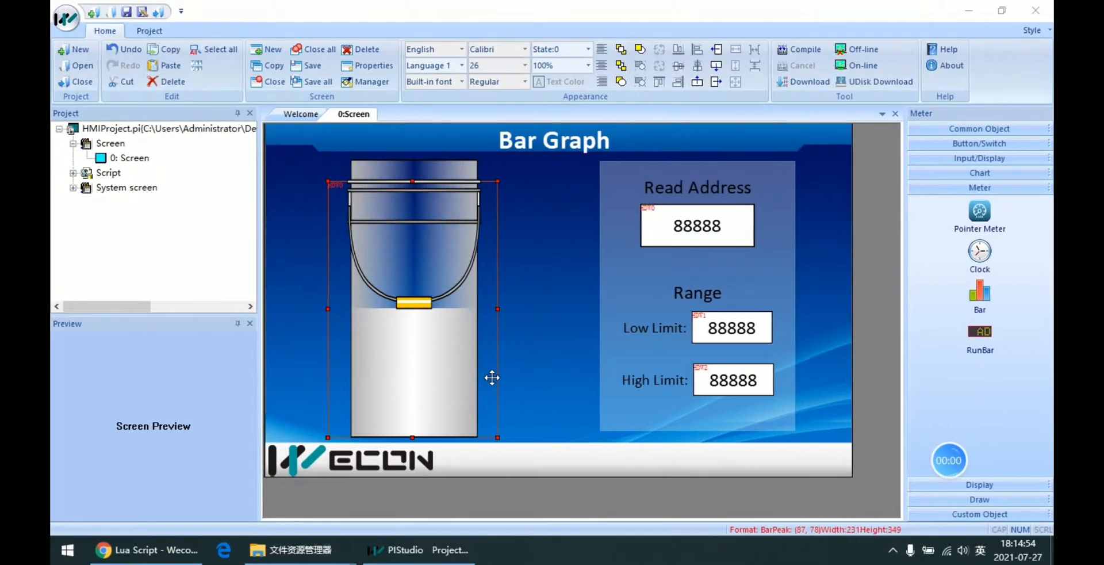
# Edit the bar object's Bar Chart settings and bring up the Color1 alarm swatch.
pyautogui.doubleClick(412, 310)
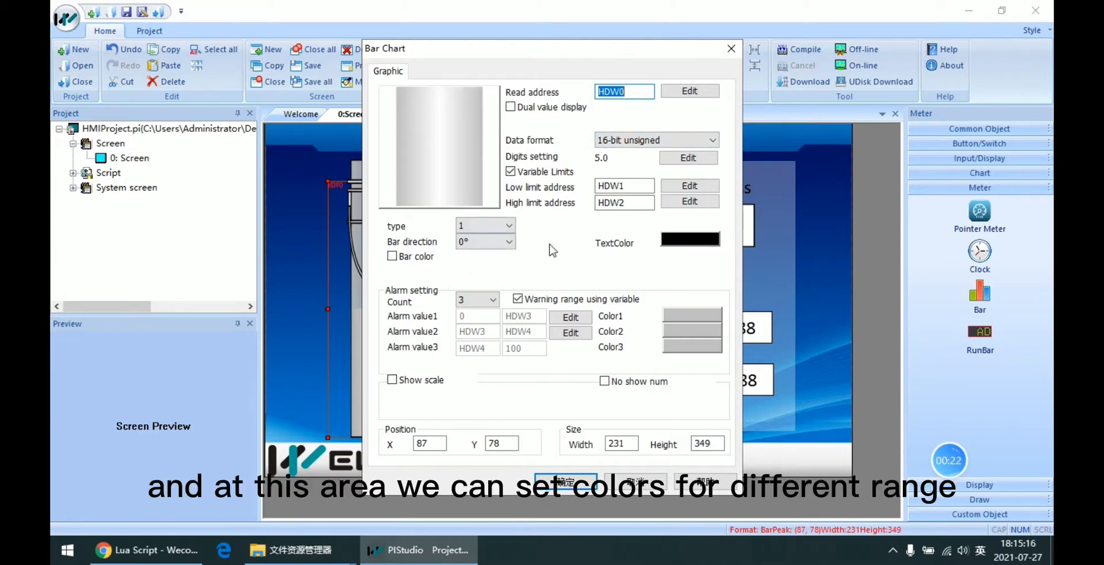
pyautogui.moveTo(385, 372)
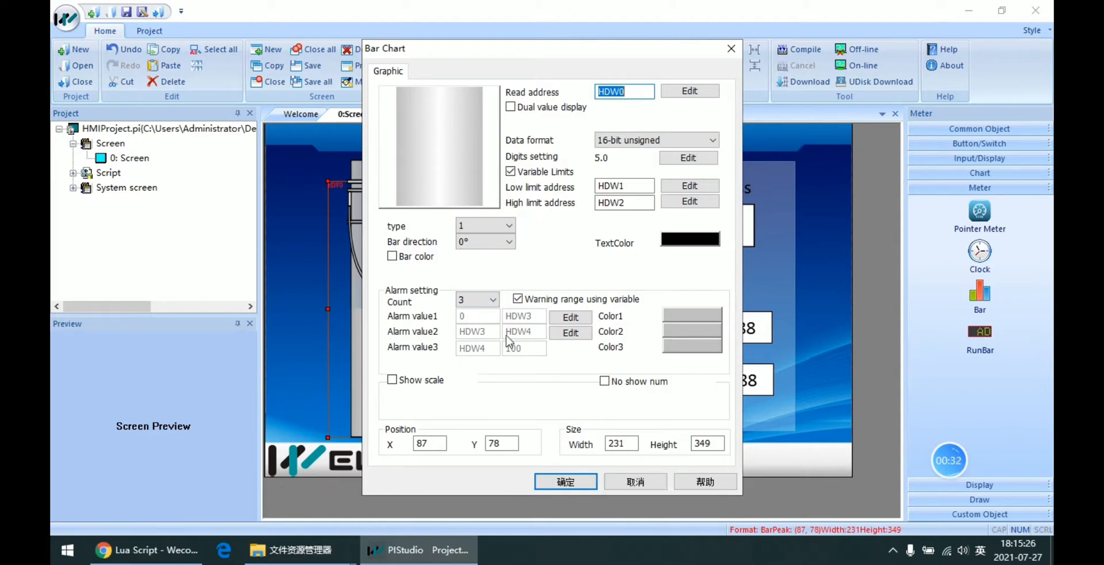
pyautogui.click(494, 299)
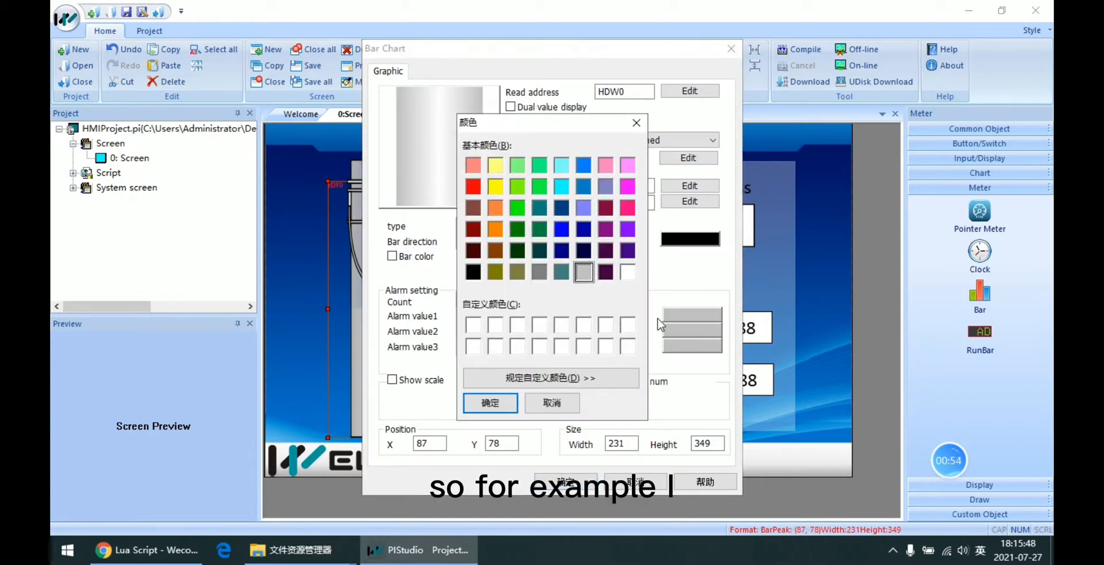
# Set alarm Color1 to green and Color3 to red, then confirm the Bar Chart settings.
pyautogui.click(517, 207)
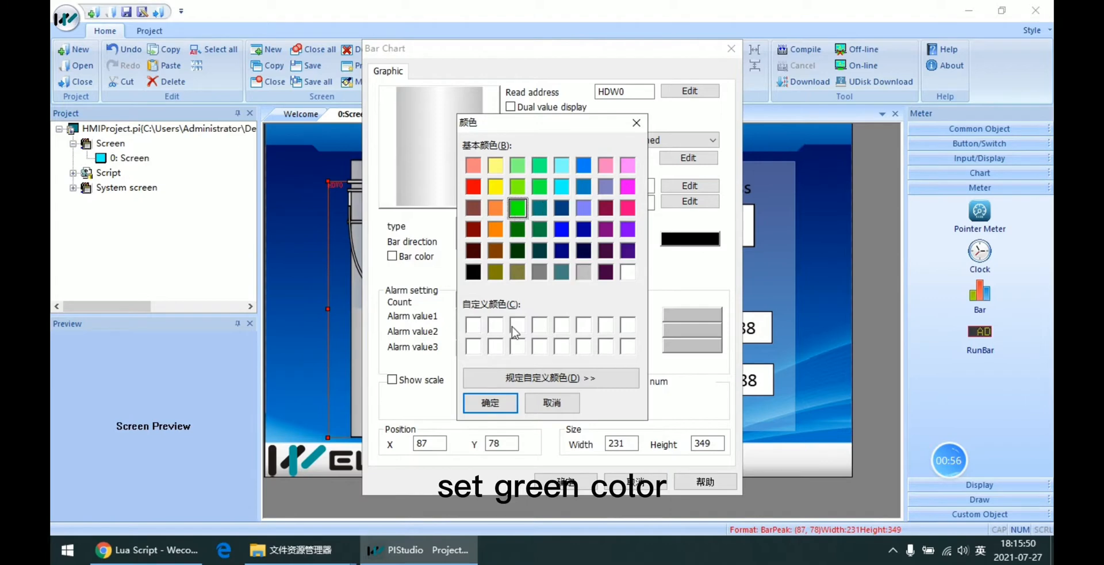
pyautogui.click(490, 403)
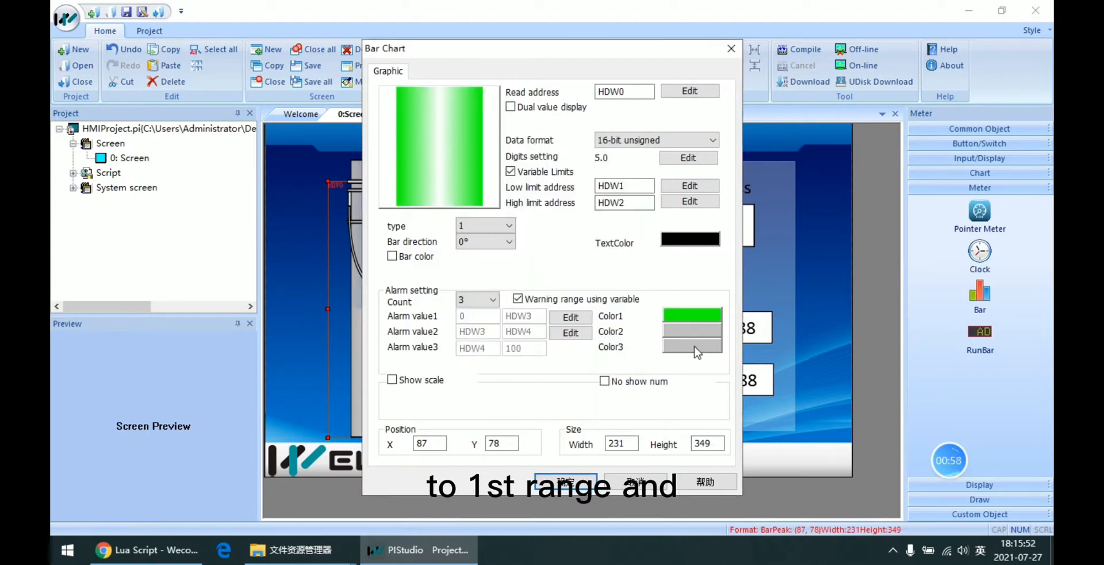
pyautogui.moveTo(677, 334)
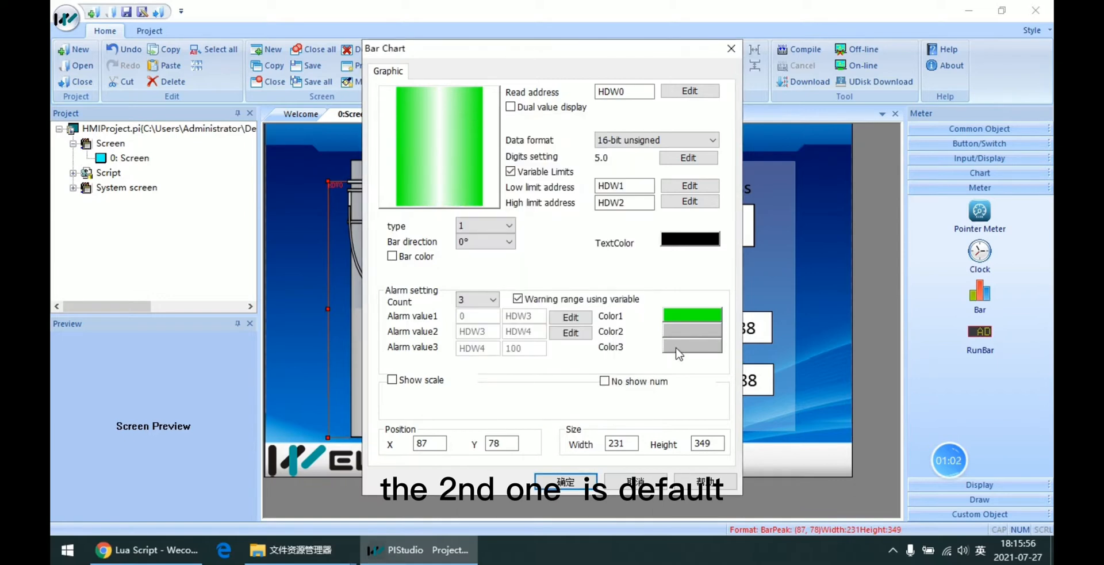
pyautogui.click(691, 347)
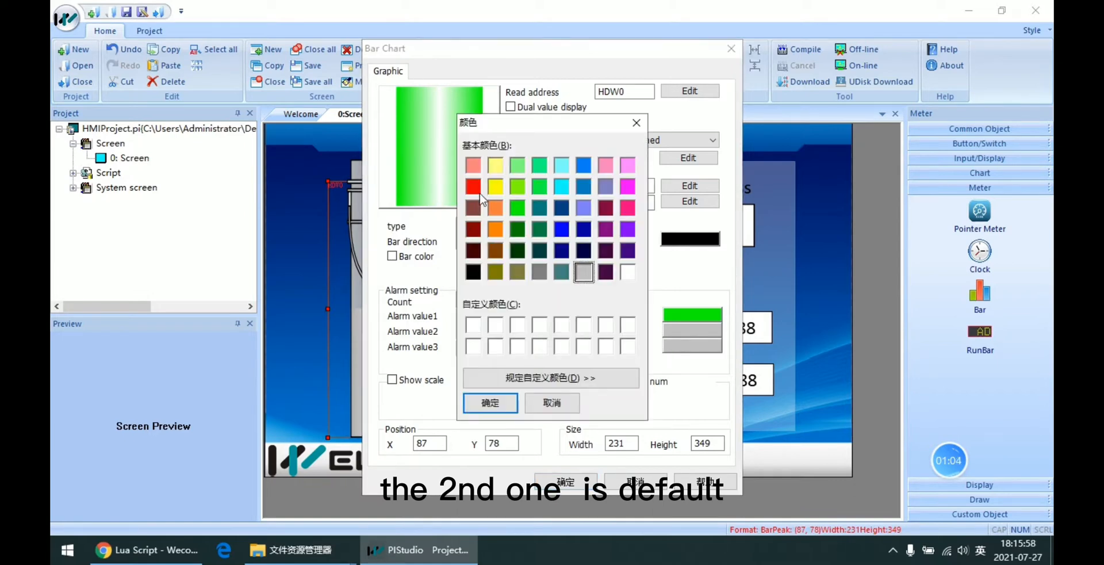
pyautogui.click(473, 186)
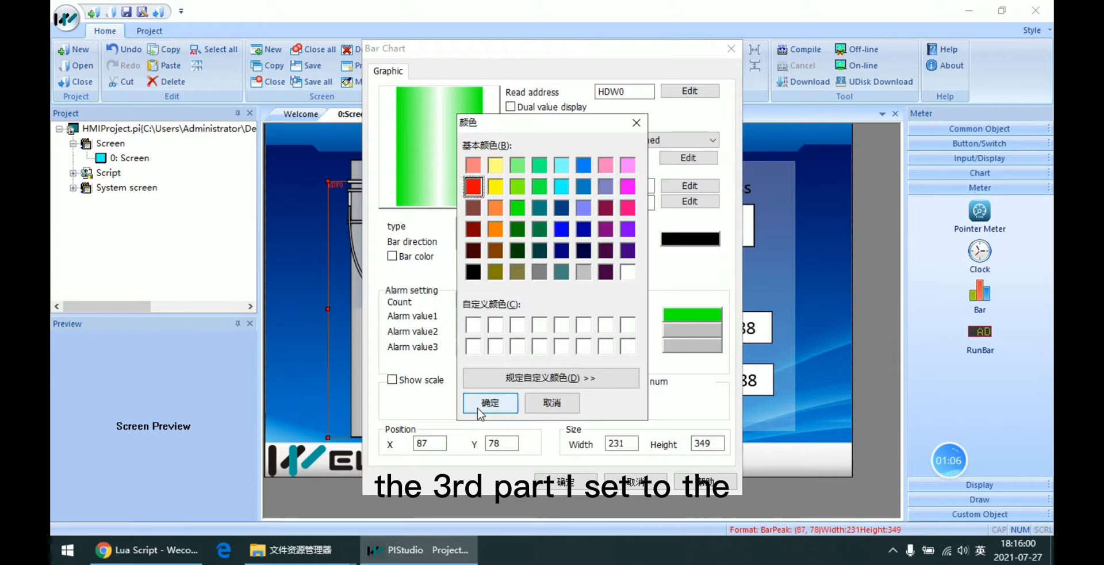
pyautogui.click(490, 403)
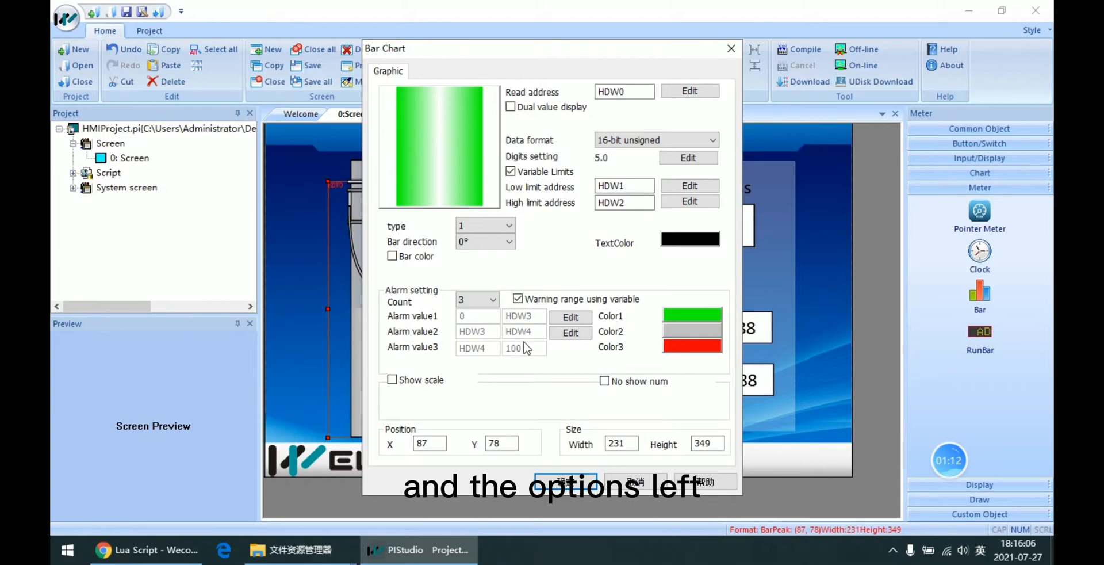
pyautogui.moveTo(622, 378)
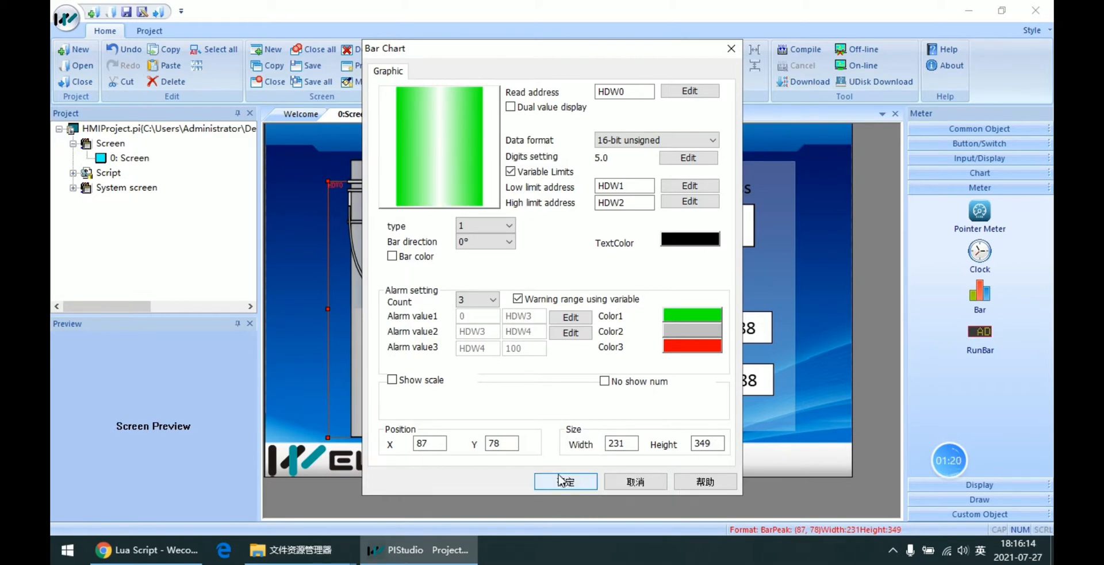
pyautogui.click(564, 482)
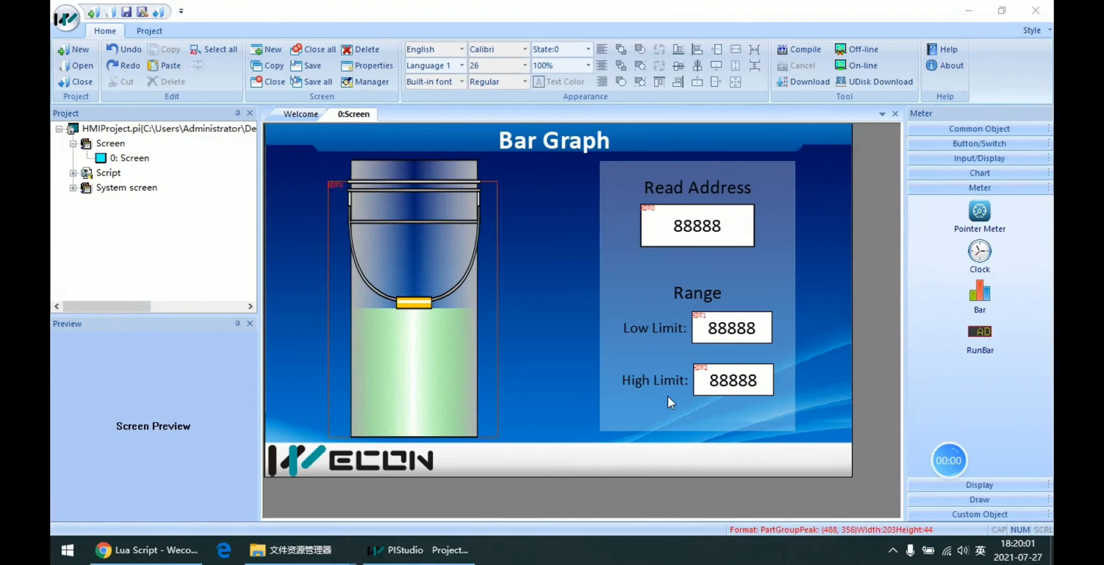
# Duplicate the High Limit row as 'First limit:' with its numeric entry on HDW3.
pyautogui.click(731, 328)
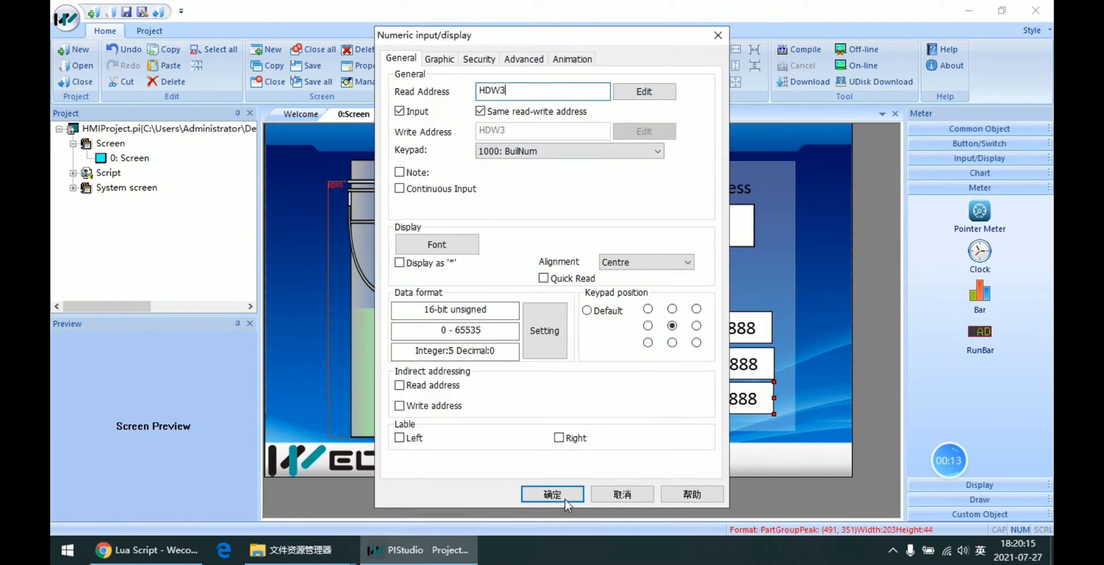
pyautogui.click(550, 494)
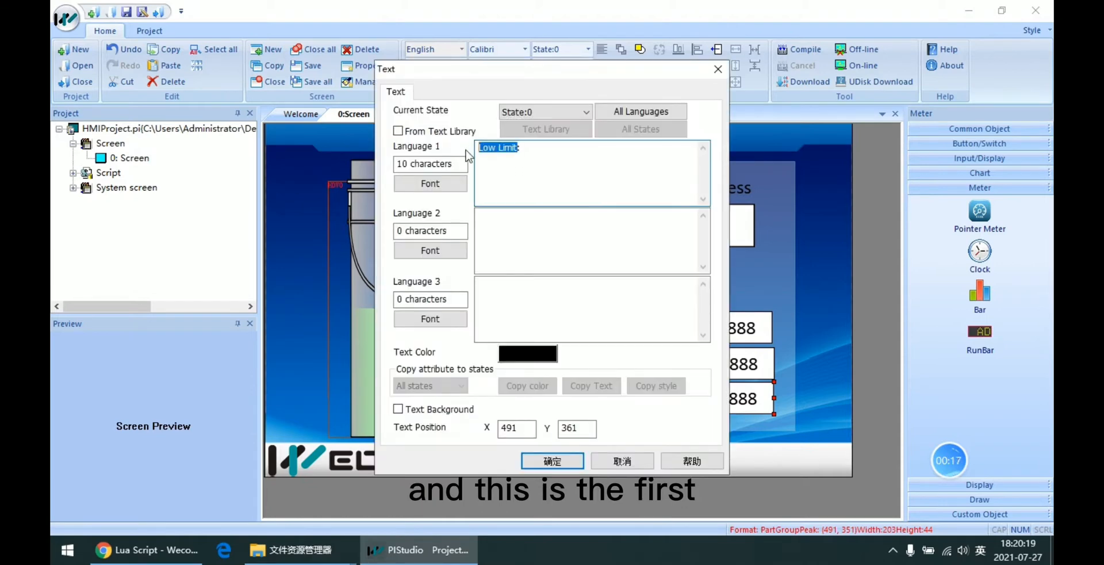
pyautogui.write('First')
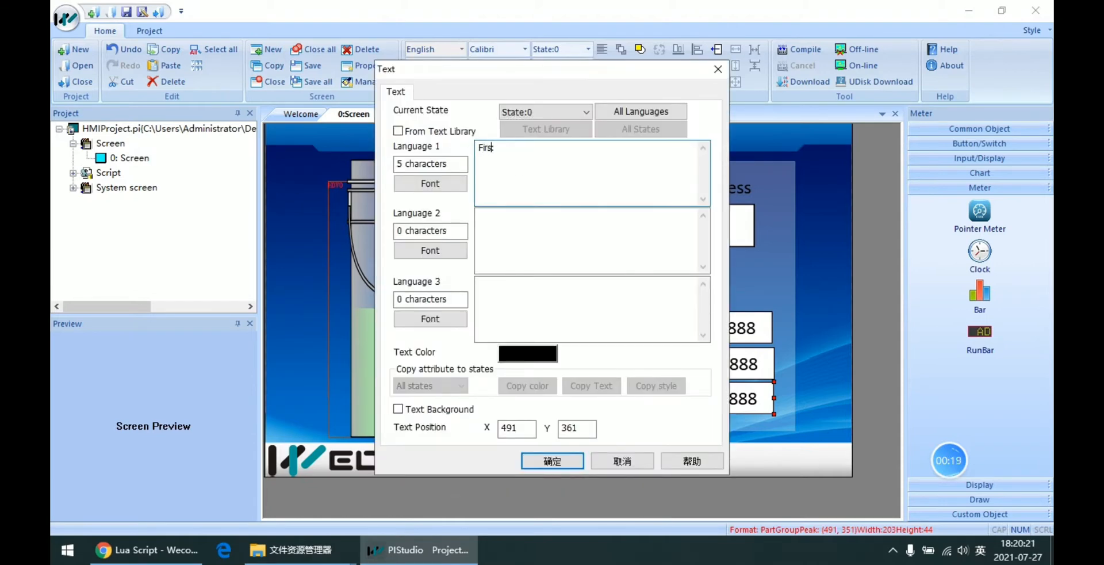
pyautogui.write('b')
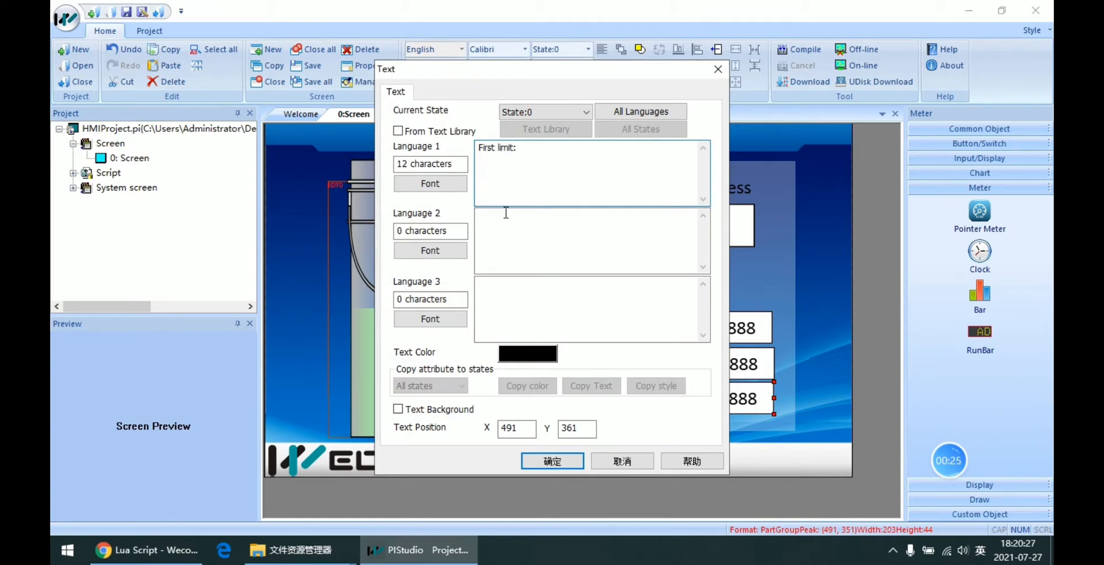
pyautogui.click(552, 460)
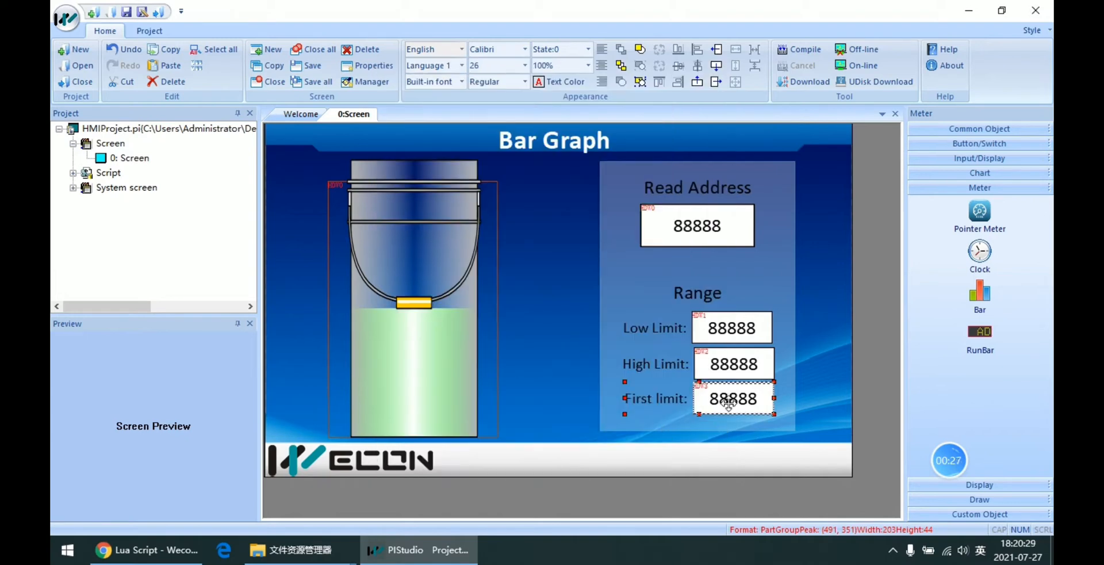
# Copy the First limit row below and relabel it 'Second limit:'.
pyautogui.moveTo(732, 399); pyautogui.dragTo(736, 403)
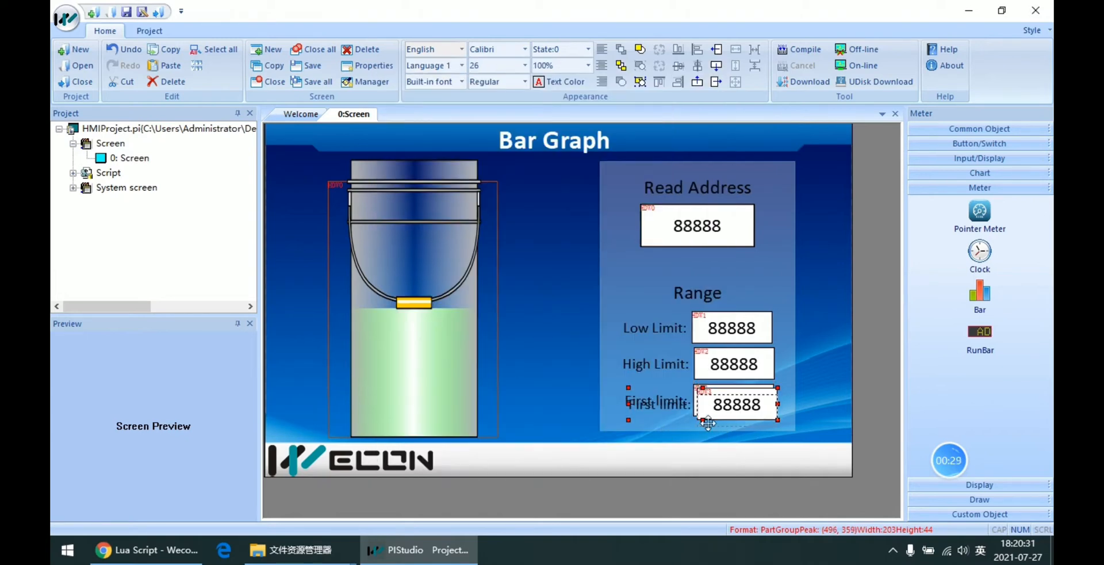
pyautogui.doubleClick(736, 404)
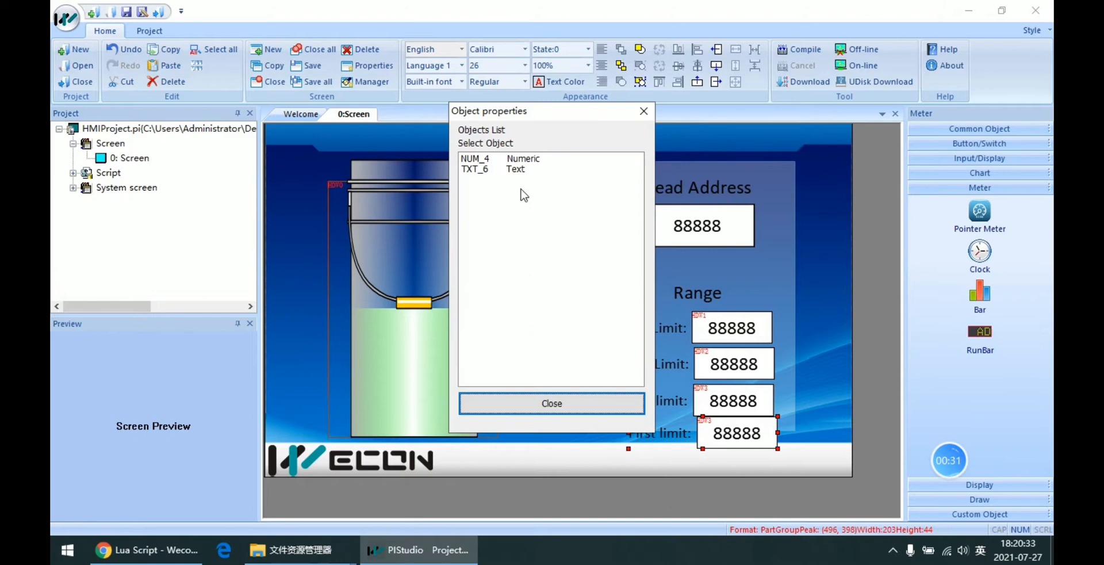
pyautogui.doubleClick(515, 168)
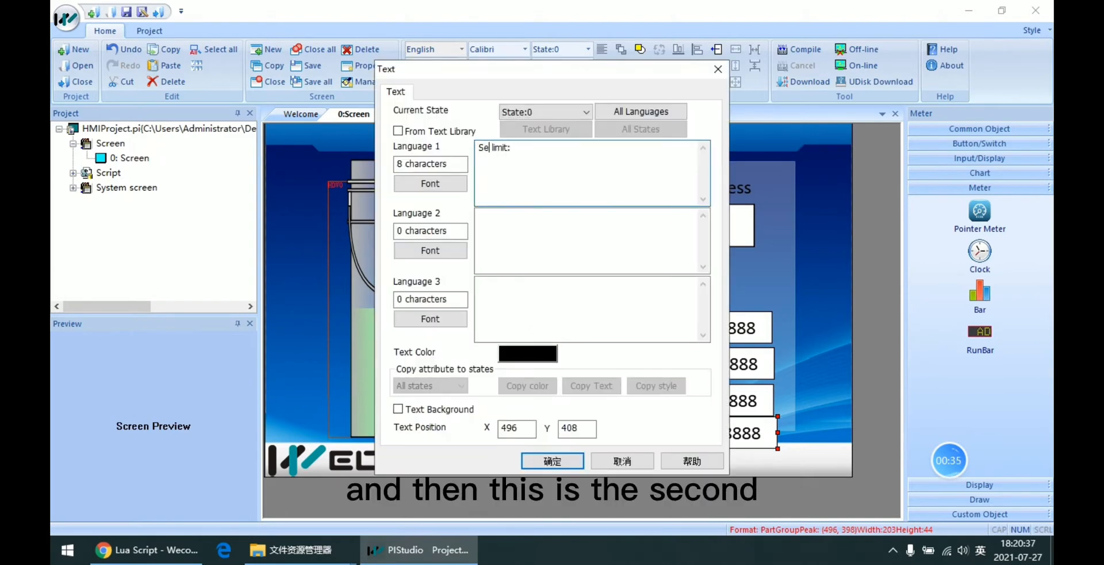
pyautogui.write('Second limit:')
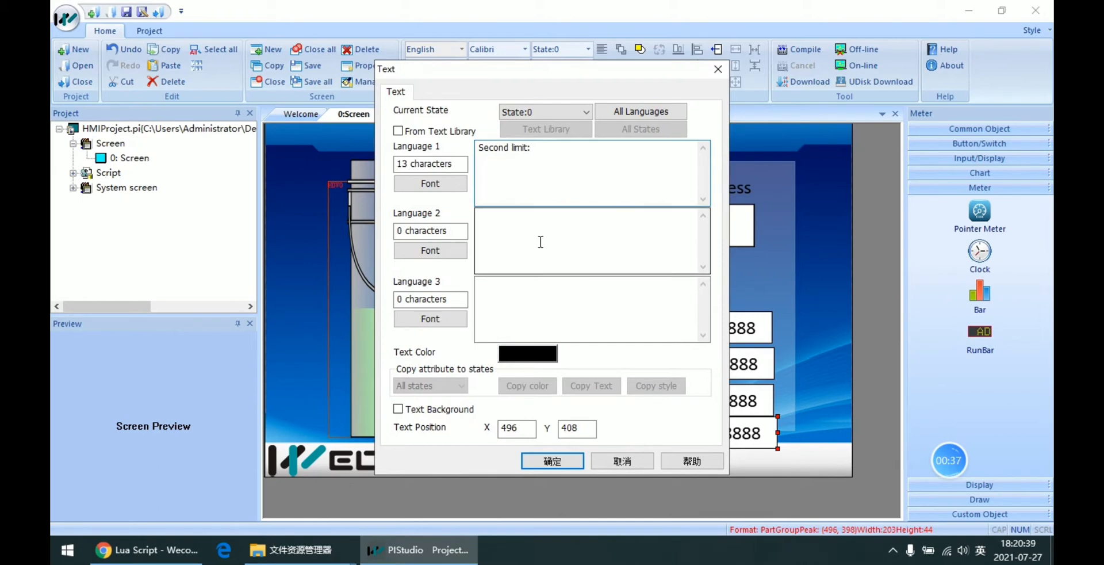
pyautogui.click(551, 460)
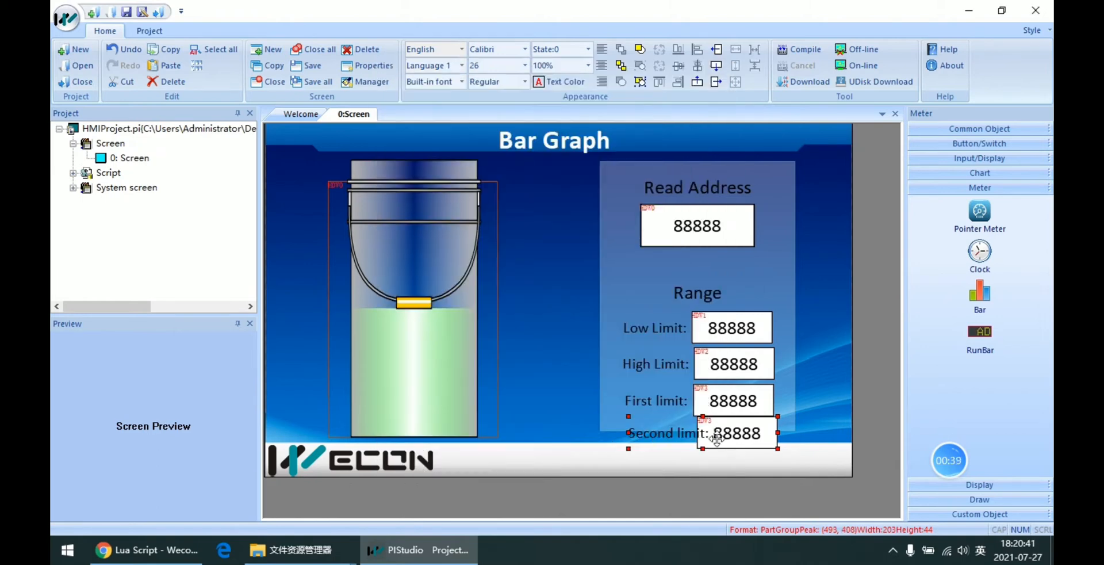
# Set the new row's numeric entry to read address HDW4.
pyautogui.doubleClick(716, 438)
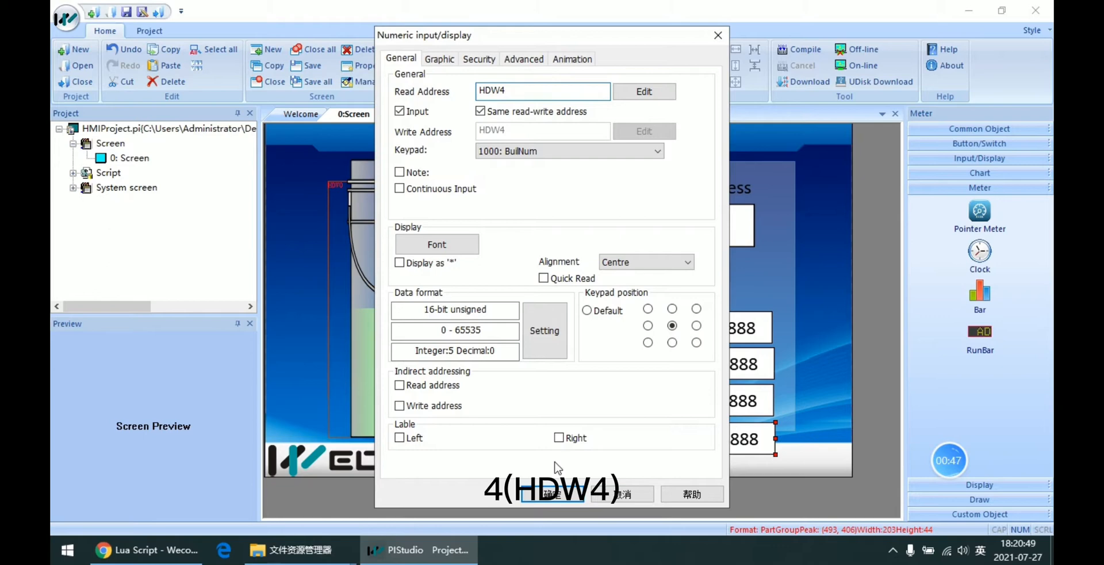
pyautogui.click(551, 493)
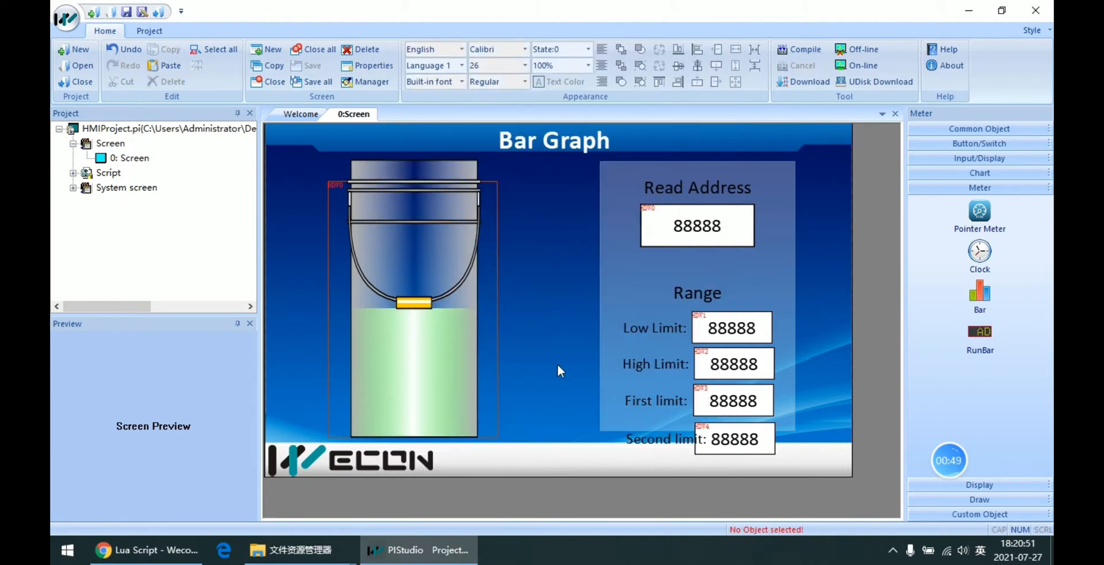
pyautogui.click(799, 49)
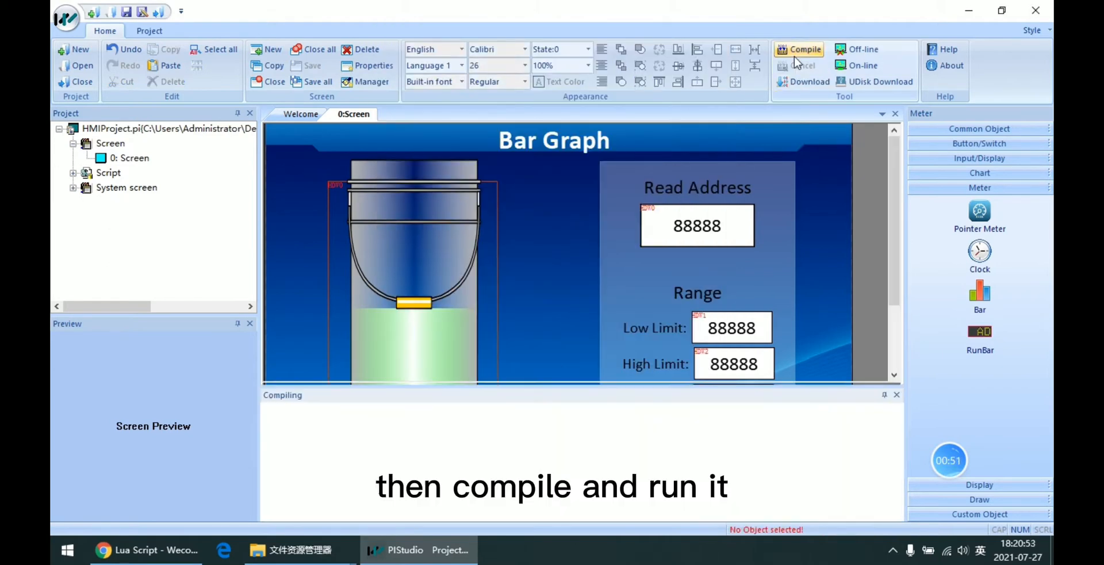
pyautogui.click(805, 49)
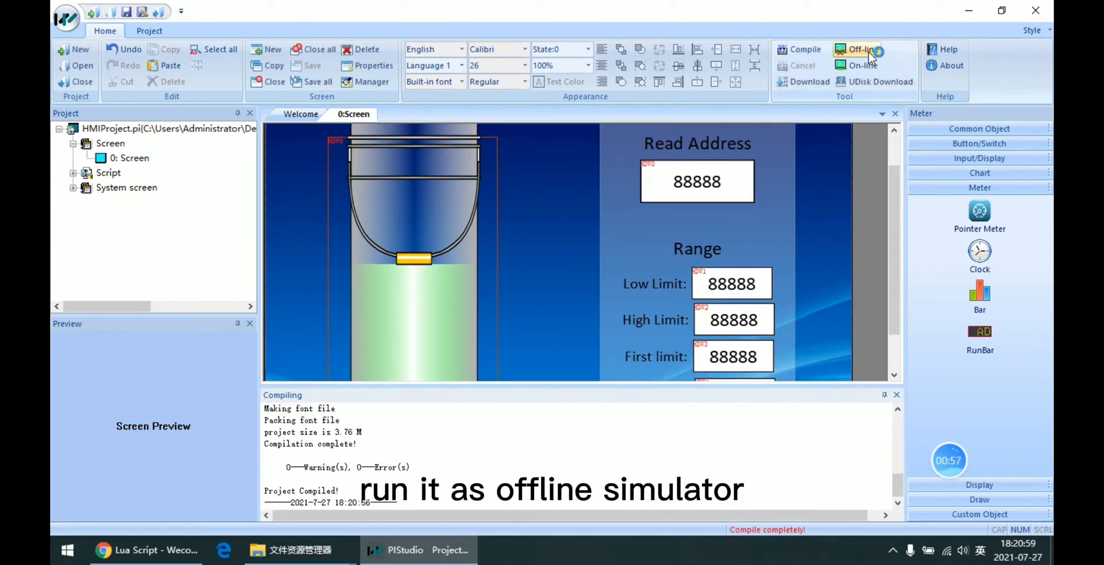
pyautogui.click(858, 50)
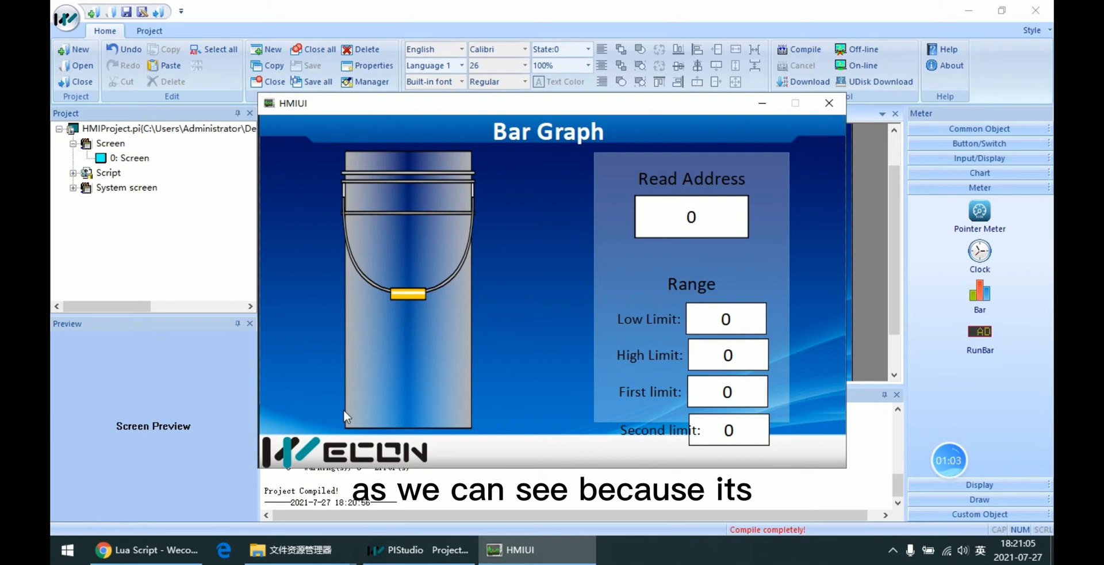
pyautogui.moveTo(622, 379)
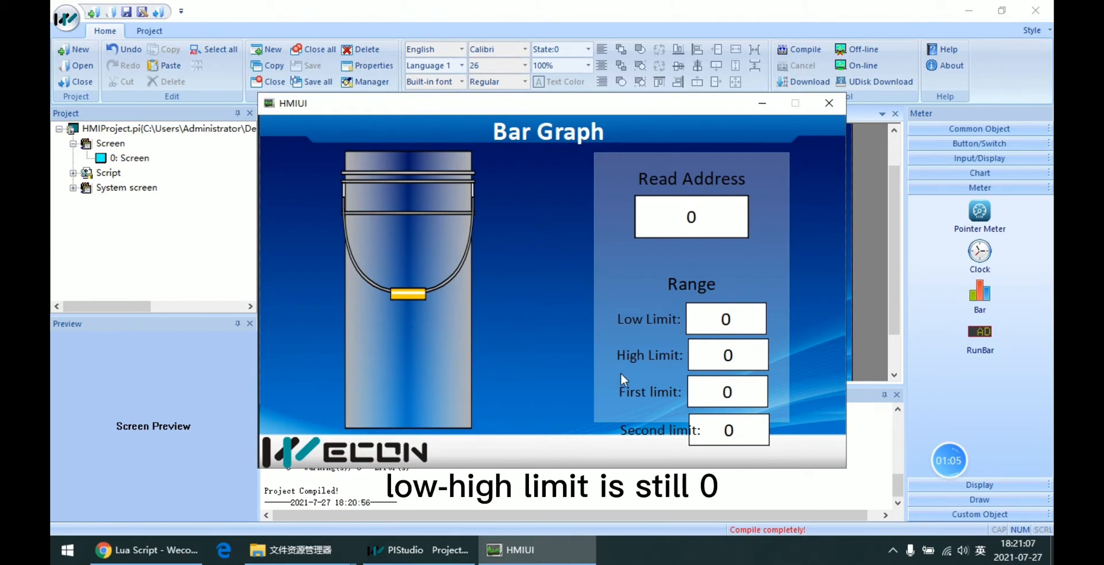
pyautogui.moveTo(471, 400)
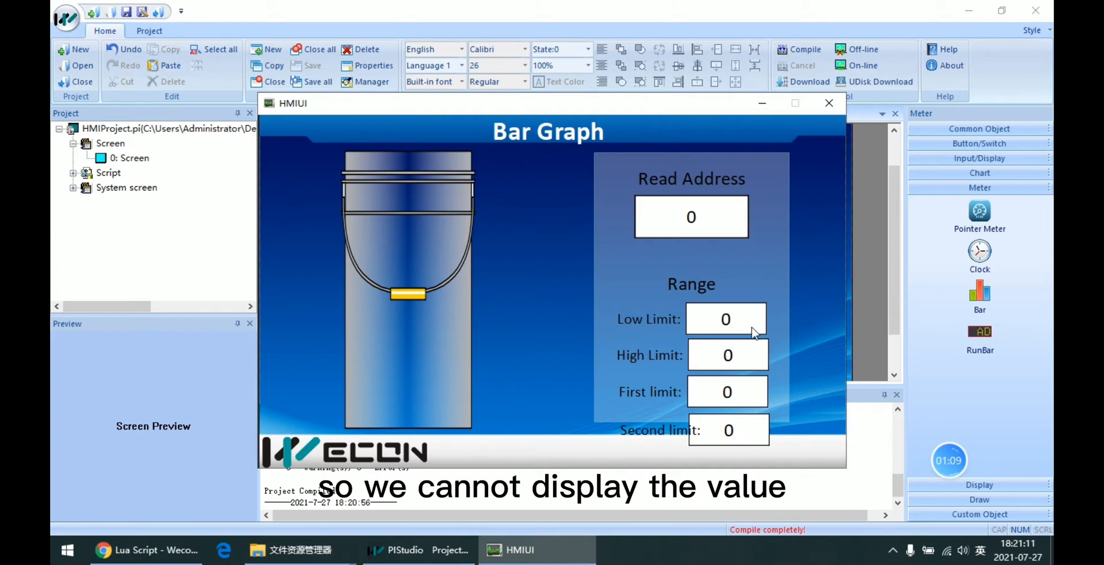
# Enter 100 into High Limit on the simulator keypad, leaving Read Address at 0.
pyautogui.click(725, 318)
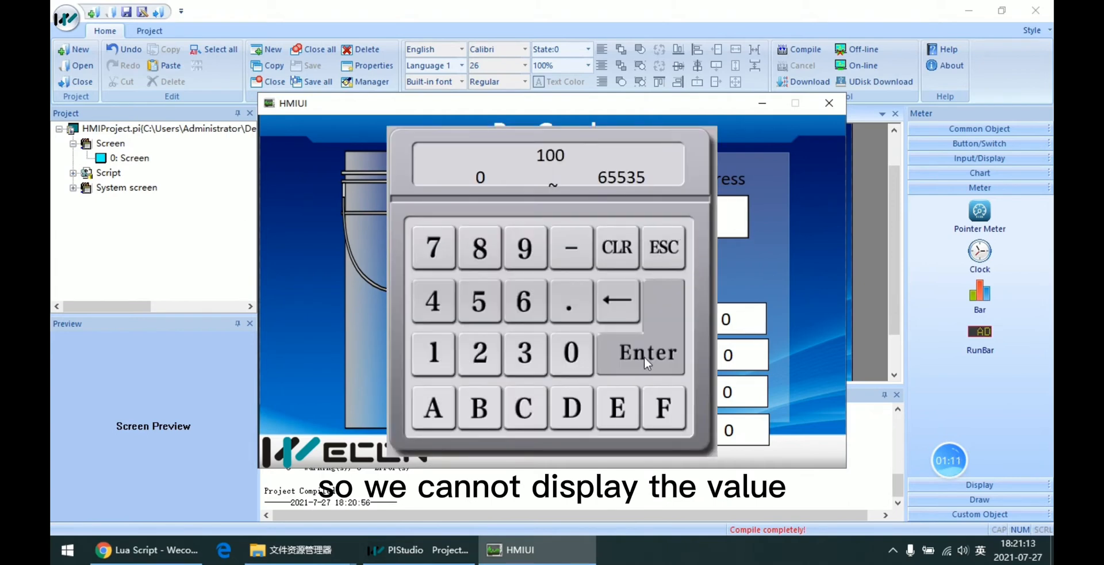
pyautogui.click(645, 352)
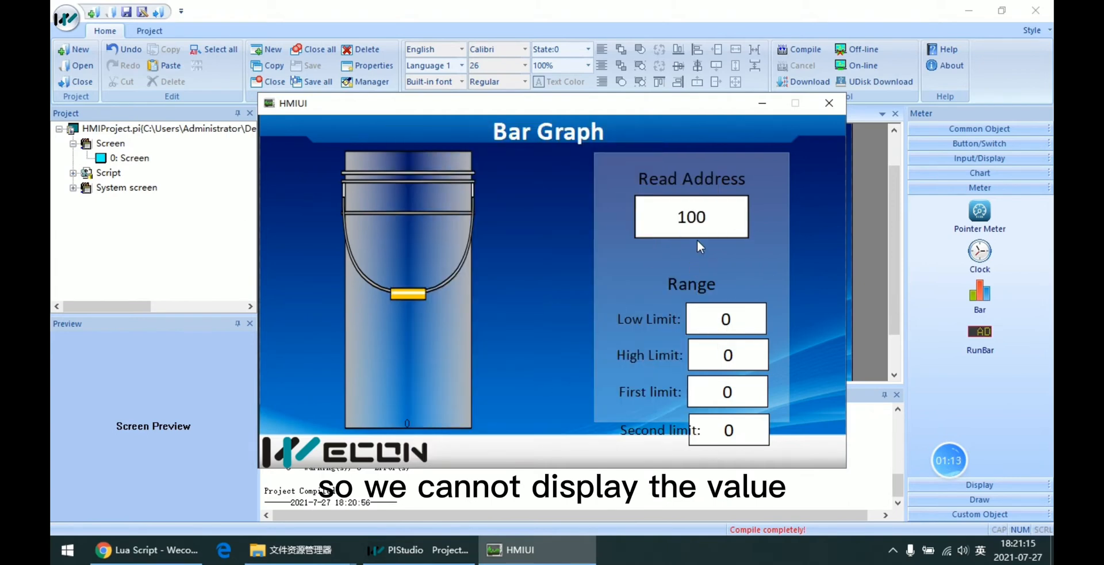
pyautogui.click(691, 216)
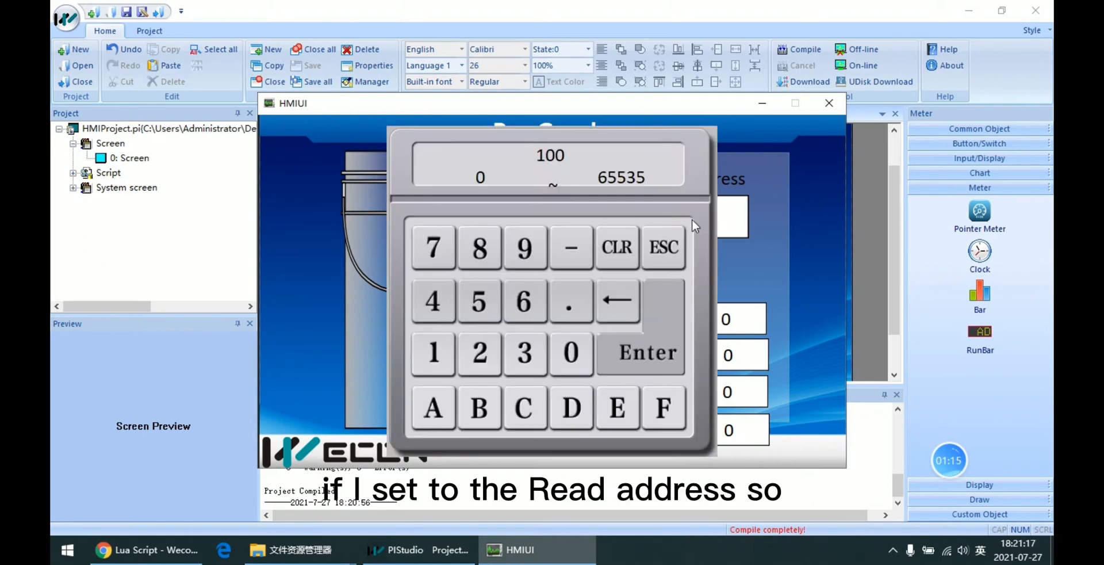
pyautogui.click(663, 247)
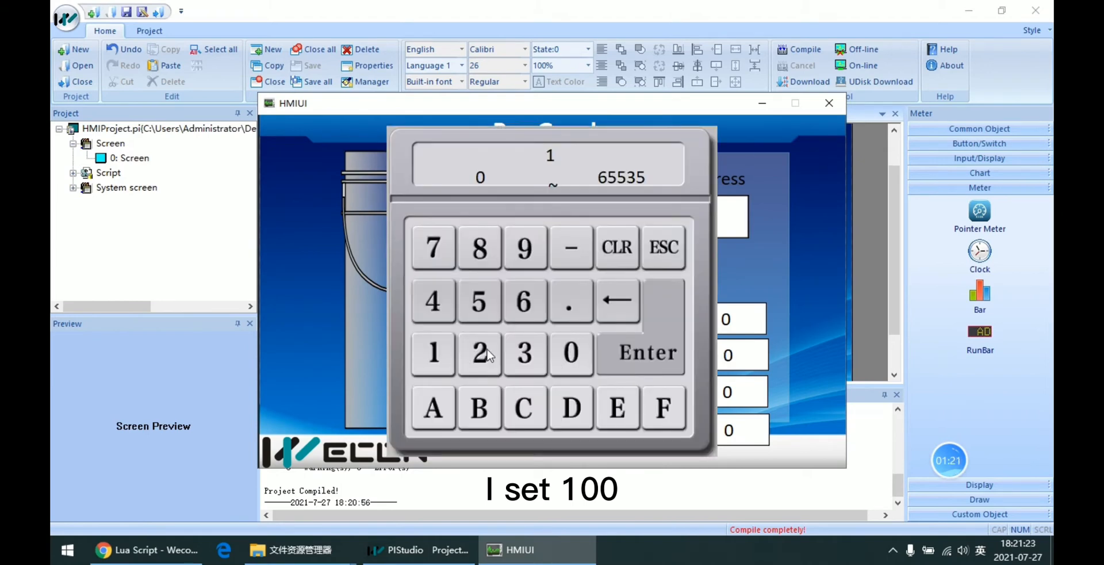
pyautogui.click(640, 352)
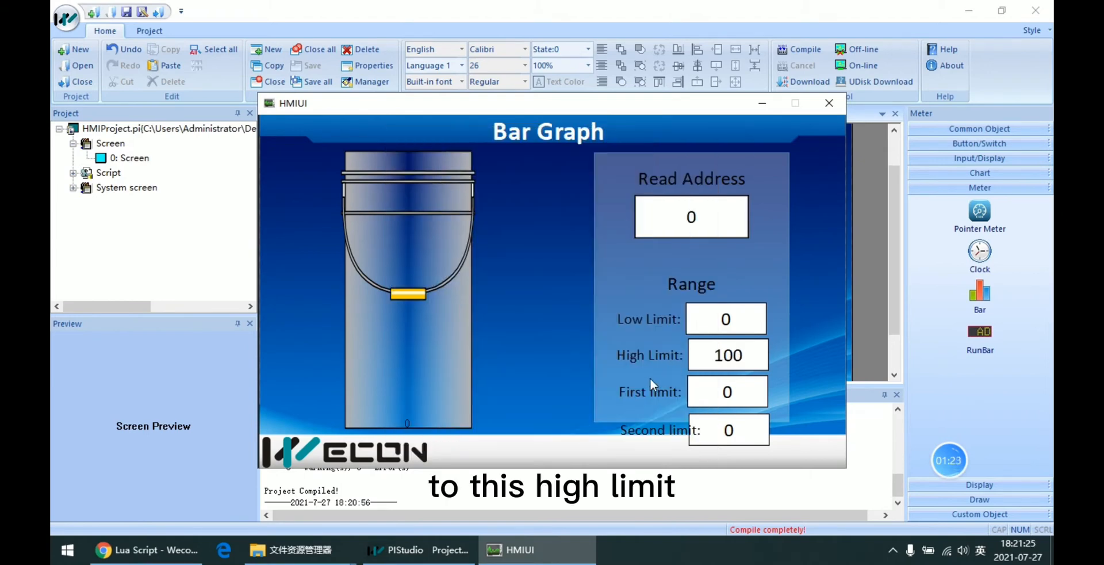
pyautogui.moveTo(707, 368)
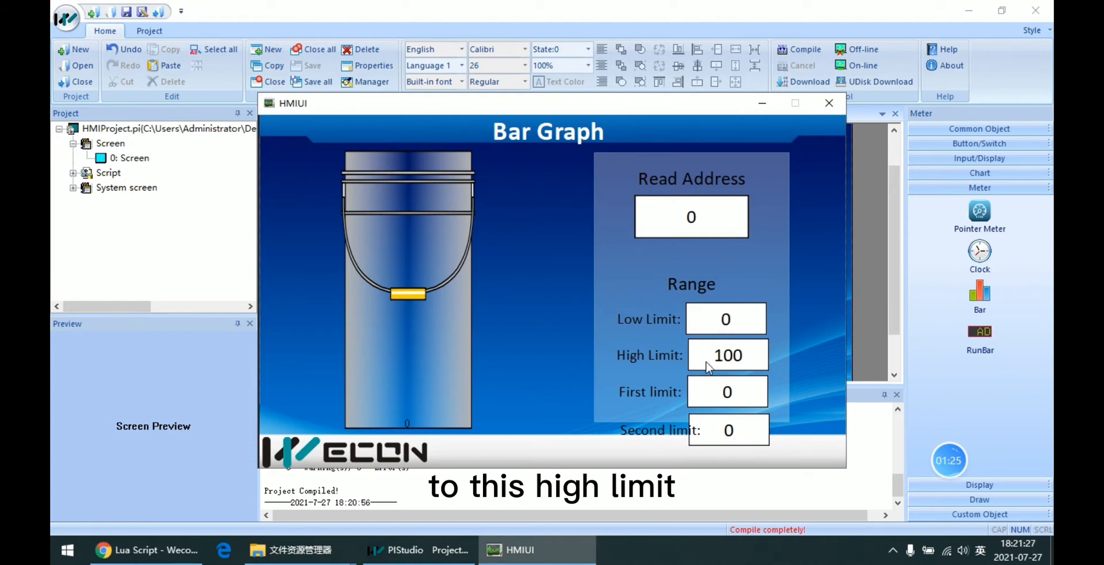
pyautogui.moveTo(691, 299)
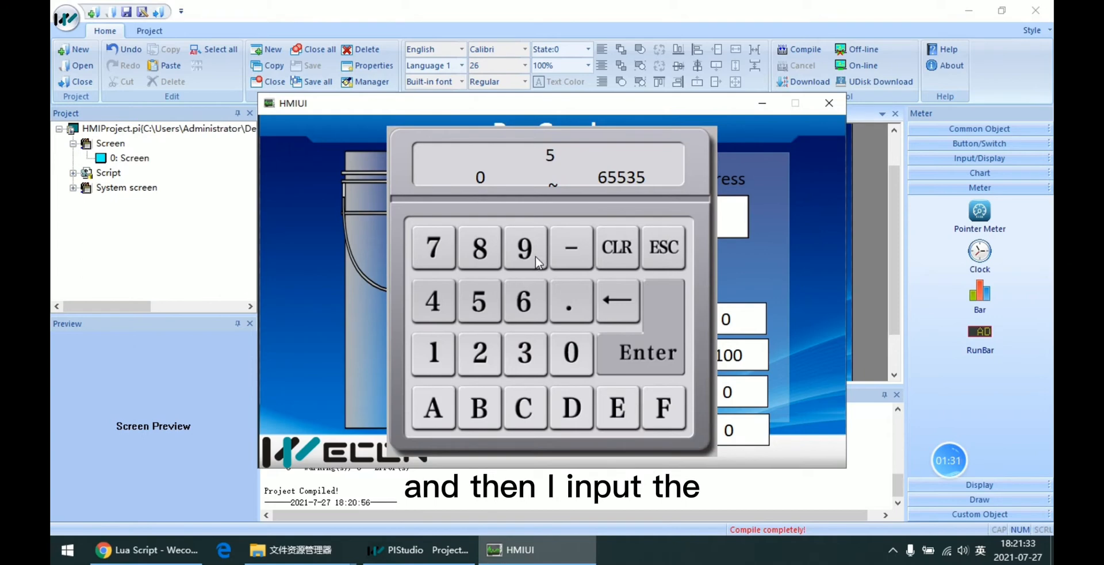
# Enter 59 as the Read Address so the bucket fills green to that level.
pyautogui.click(525, 247)
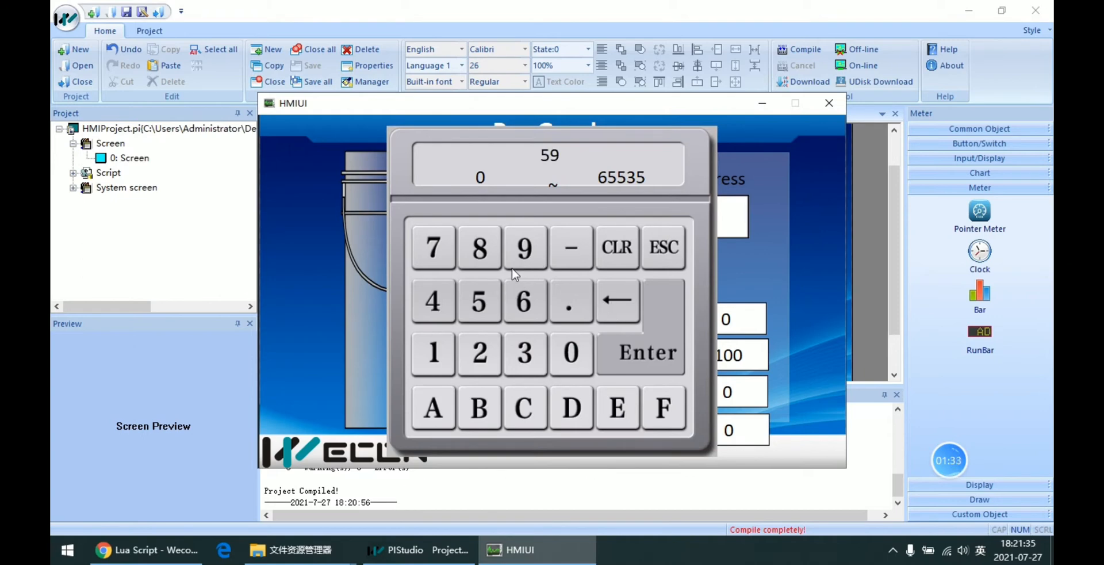
pyautogui.click(646, 351)
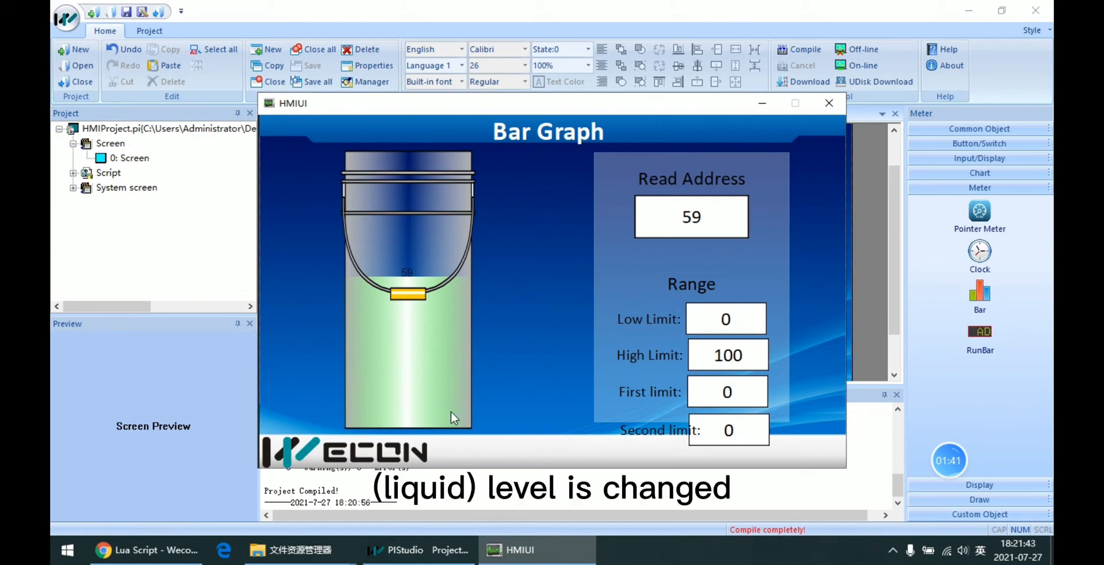
pyautogui.moveTo(356, 310)
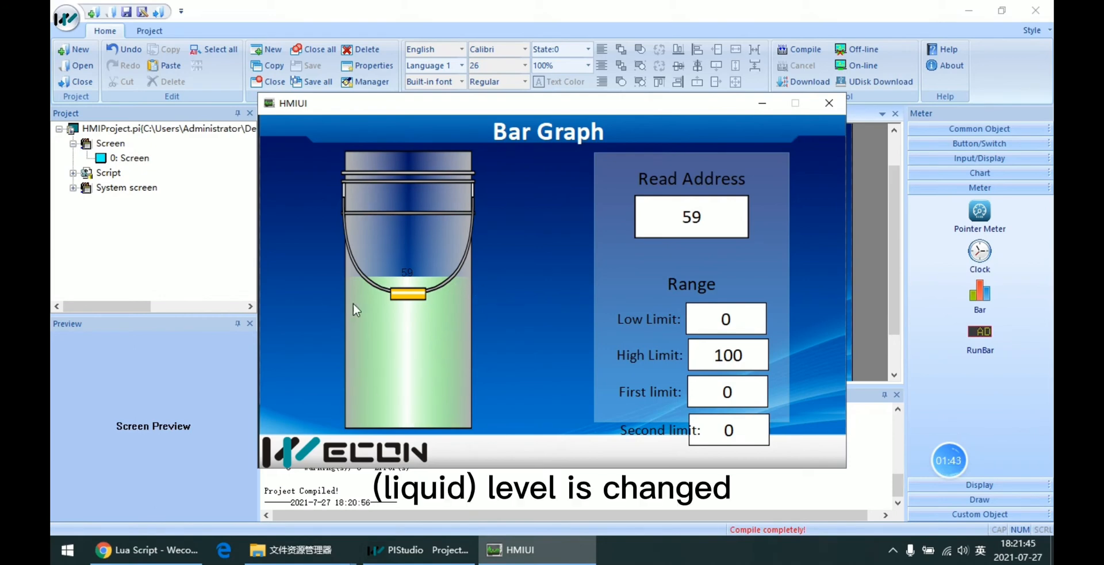
pyautogui.moveTo(492, 431)
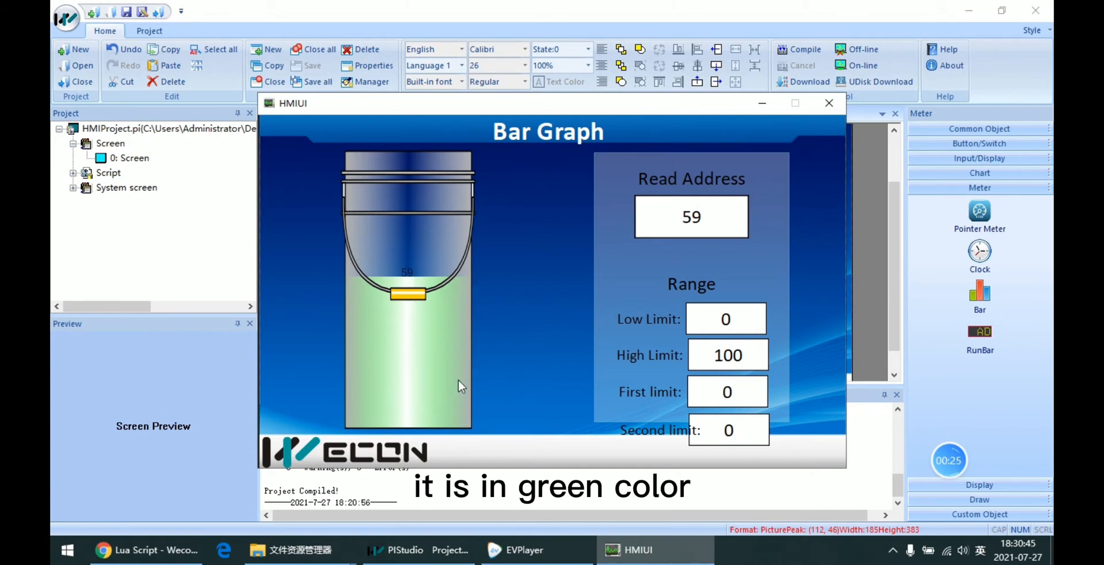
pyautogui.moveTo(633, 328)
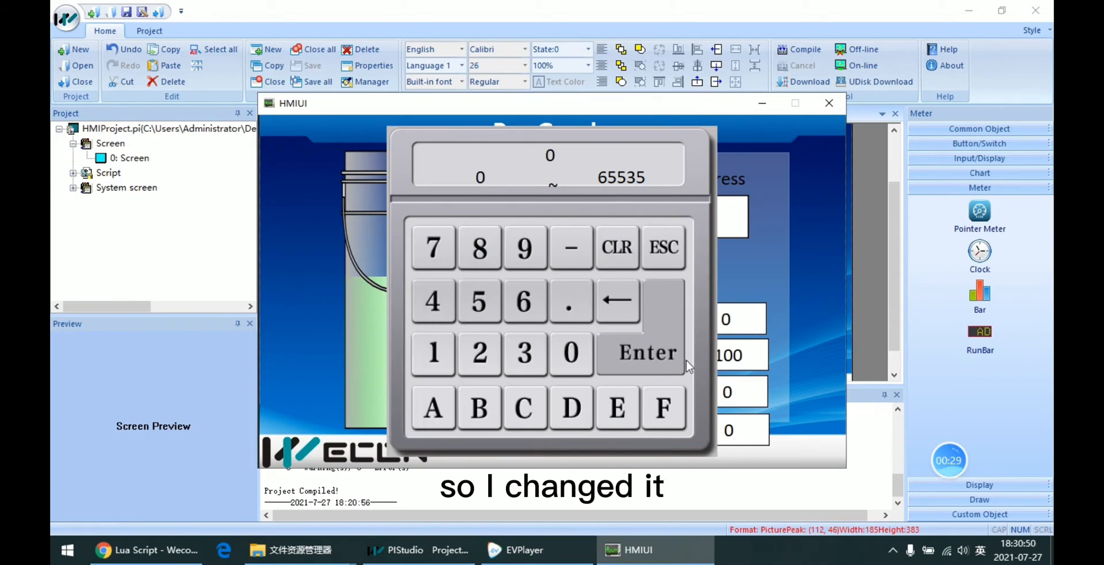
# Enter First limit 15 and Second limit 75 on the keypad, turning the fill white.
pyautogui.click(645, 353)
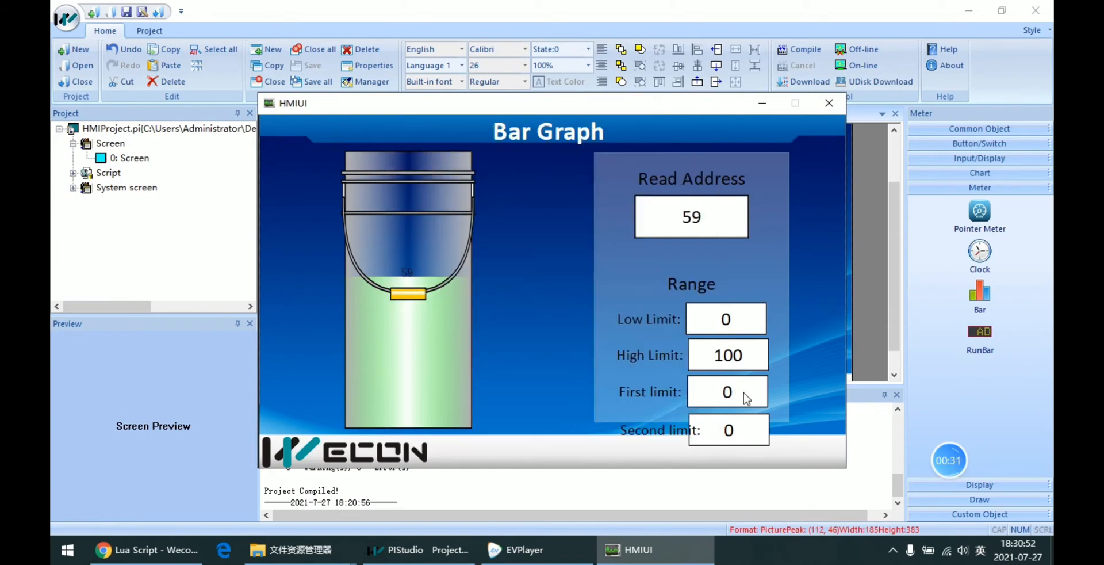
pyautogui.click(727, 391)
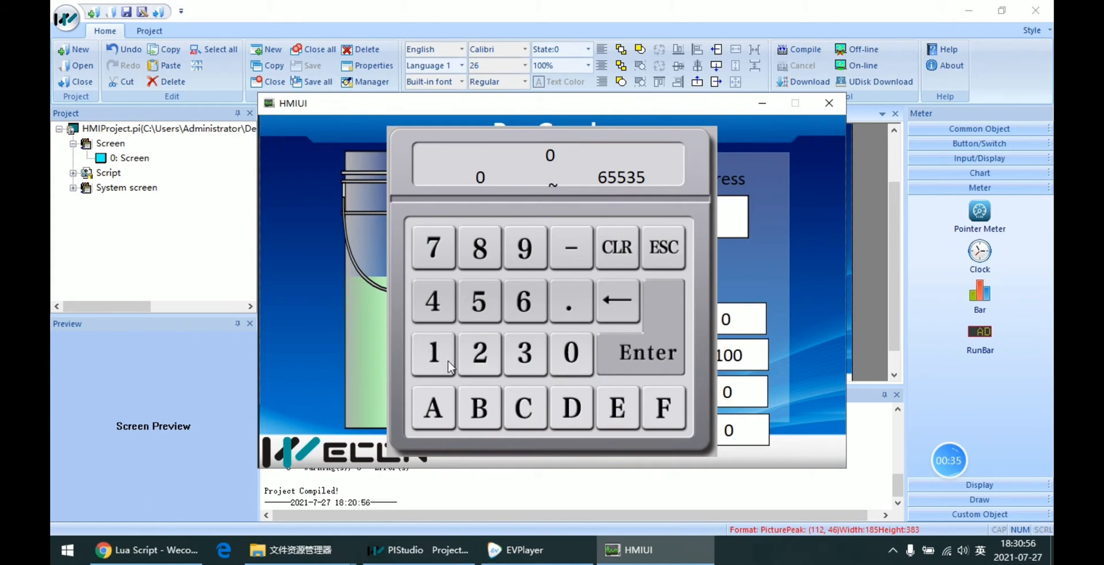
pyautogui.click(645, 352)
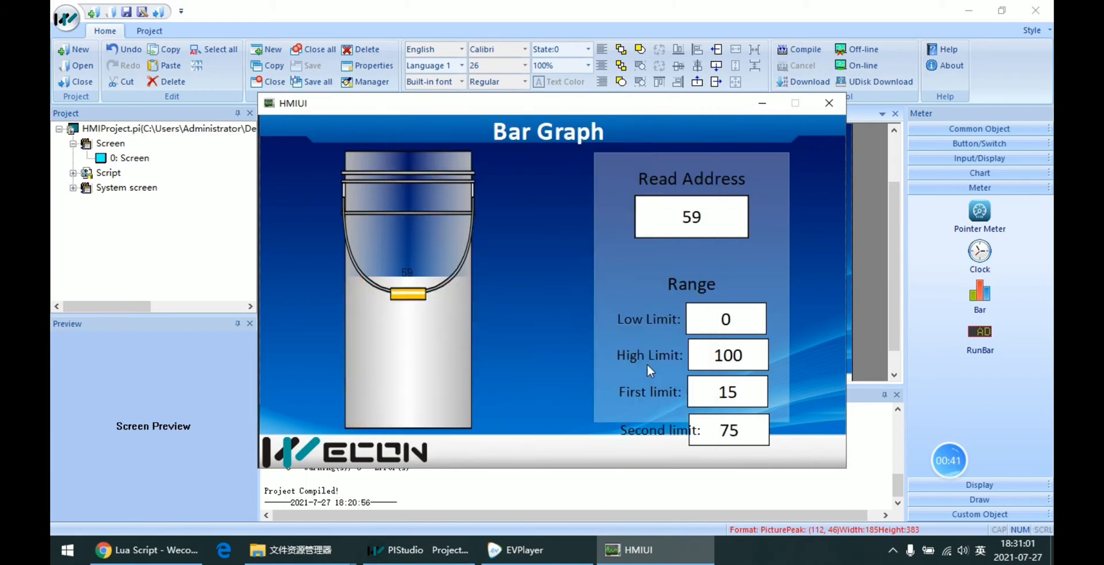
pyautogui.moveTo(638, 393)
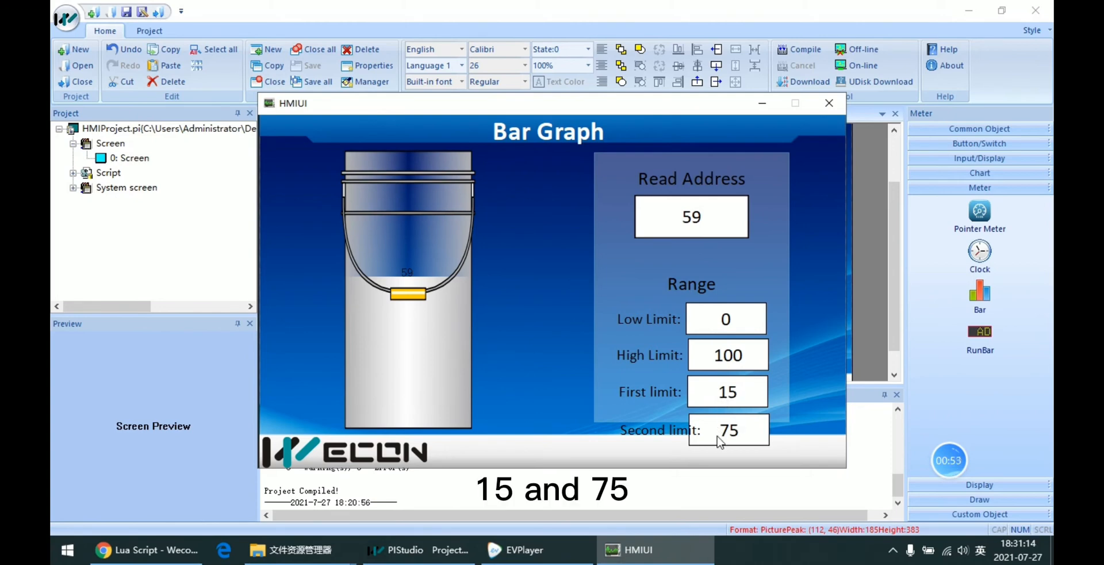
pyautogui.moveTo(745, 441)
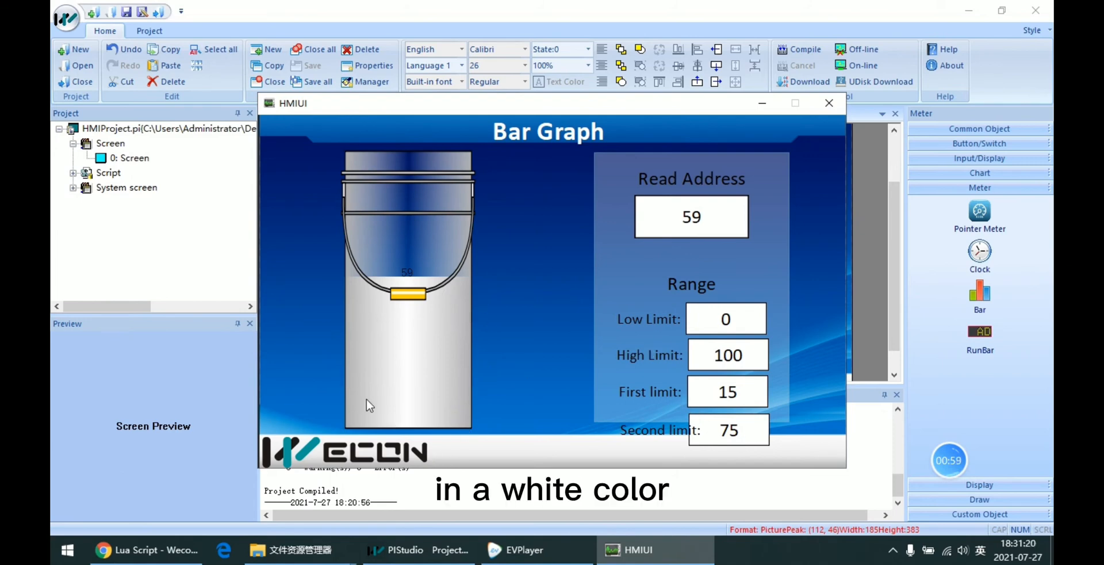
# Enter 78 as the Read Address so the bucket fills red above the second limit.
pyautogui.click(691, 216)
pyautogui.write('78')
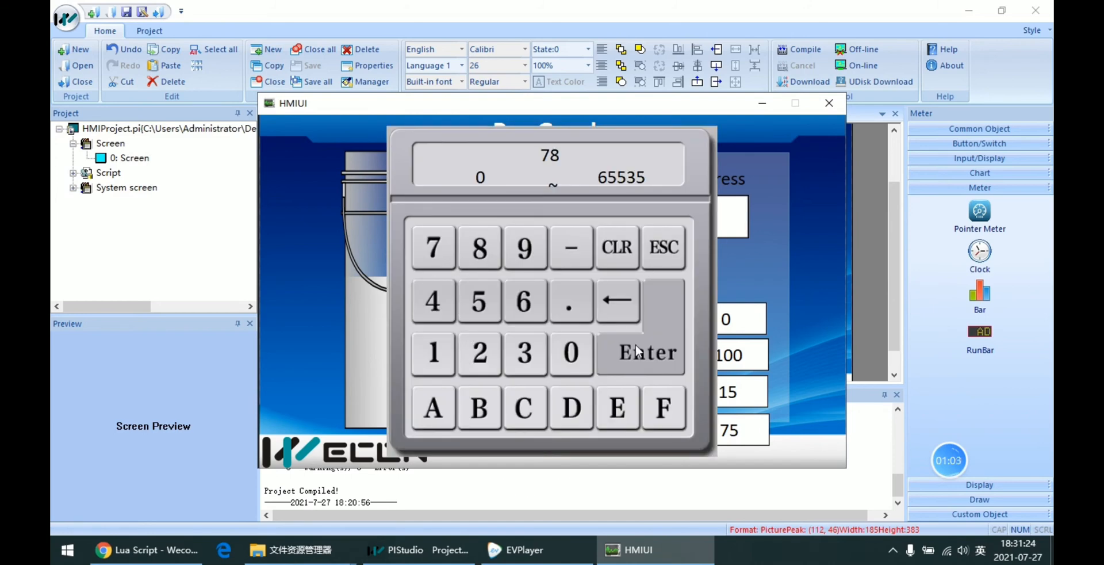
pyautogui.click(641, 352)
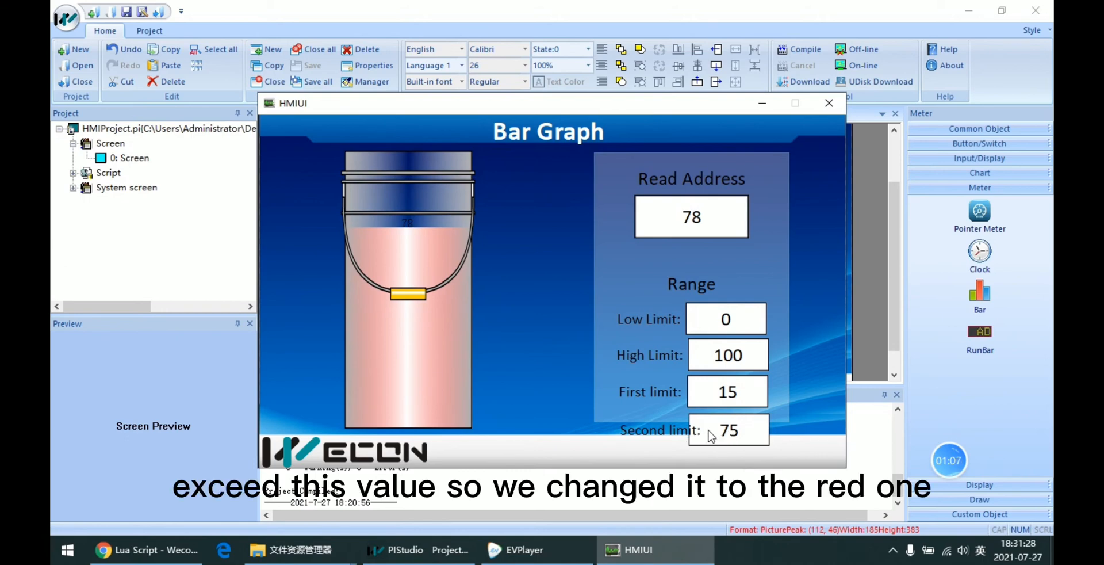
pyautogui.moveTo(709, 453)
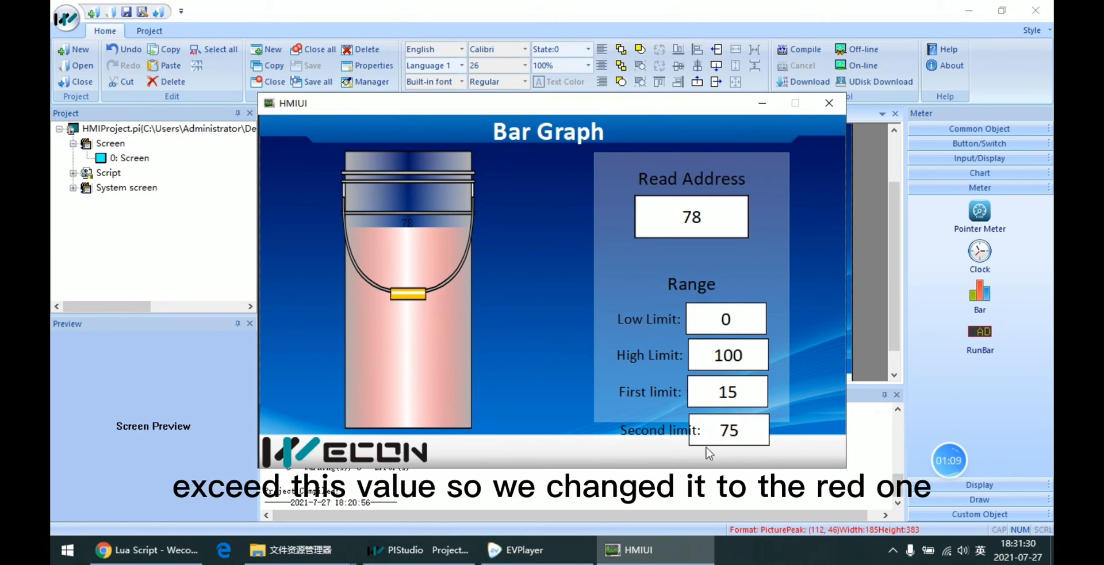
pyautogui.moveTo(435, 372)
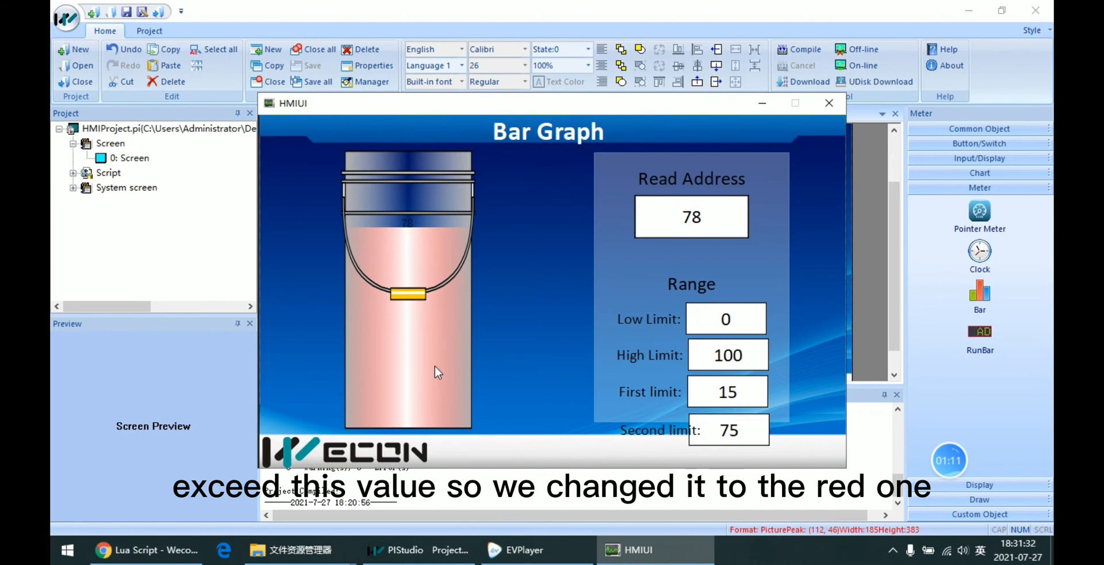
pyautogui.click(691, 216)
pyautogui.write('10')
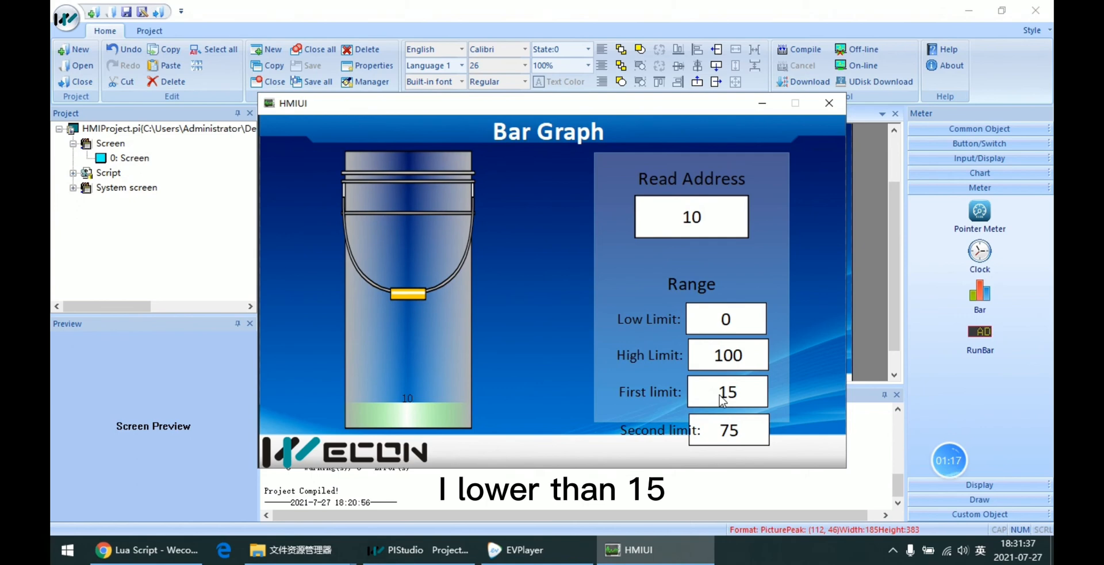
pyautogui.moveTo(578, 299)
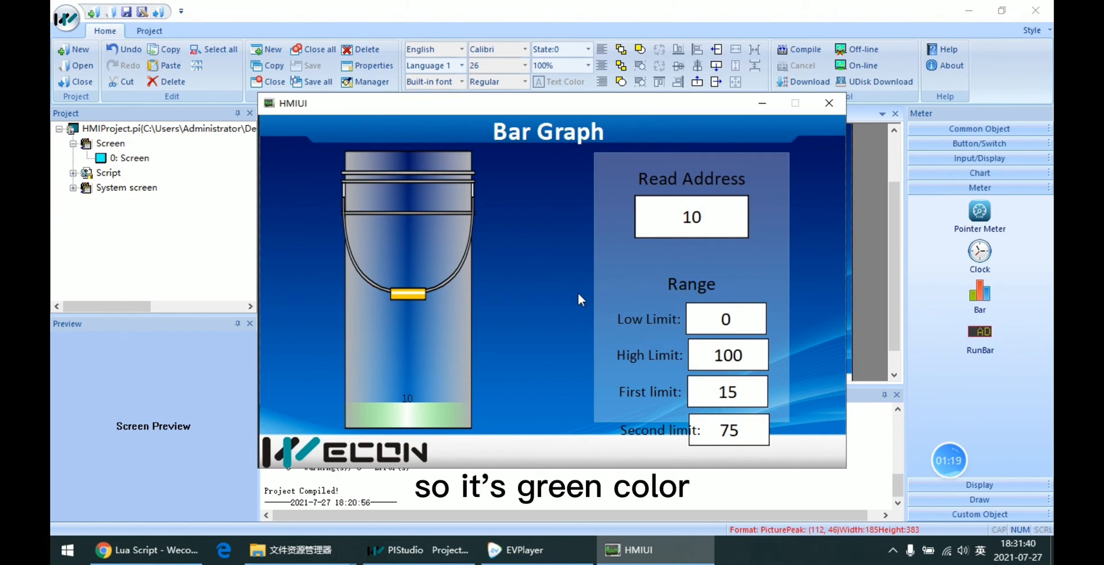
pyautogui.moveTo(598, 257)
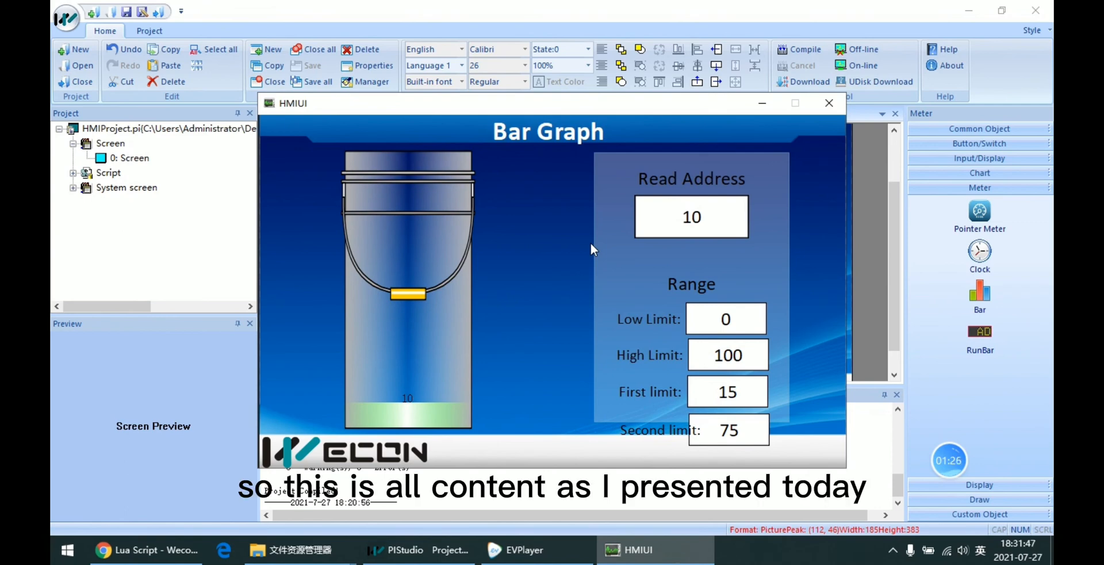
# Leave Read Address at 10 with a small green fill below the first limit.
pyautogui.click(798, 49)
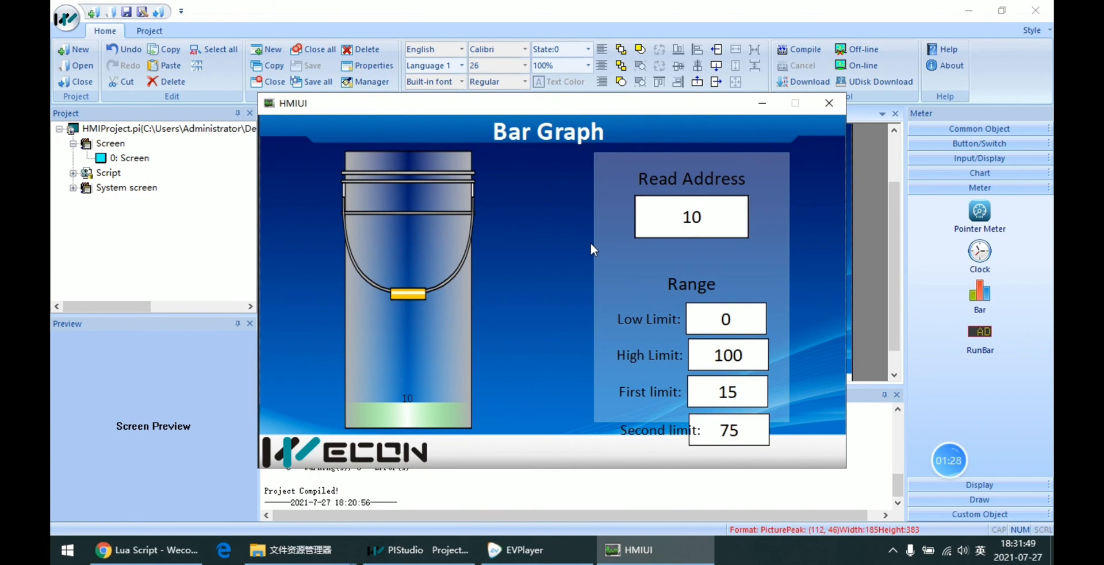